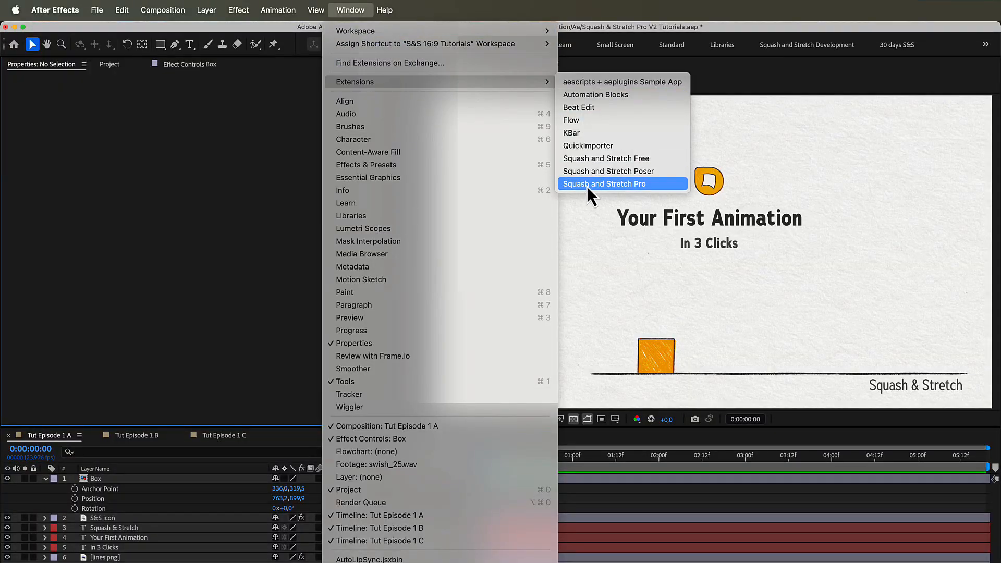
Apply the Sack Race Stumble behaviour from Squash and Stretch Pro to the Box layer.
click(605, 184)
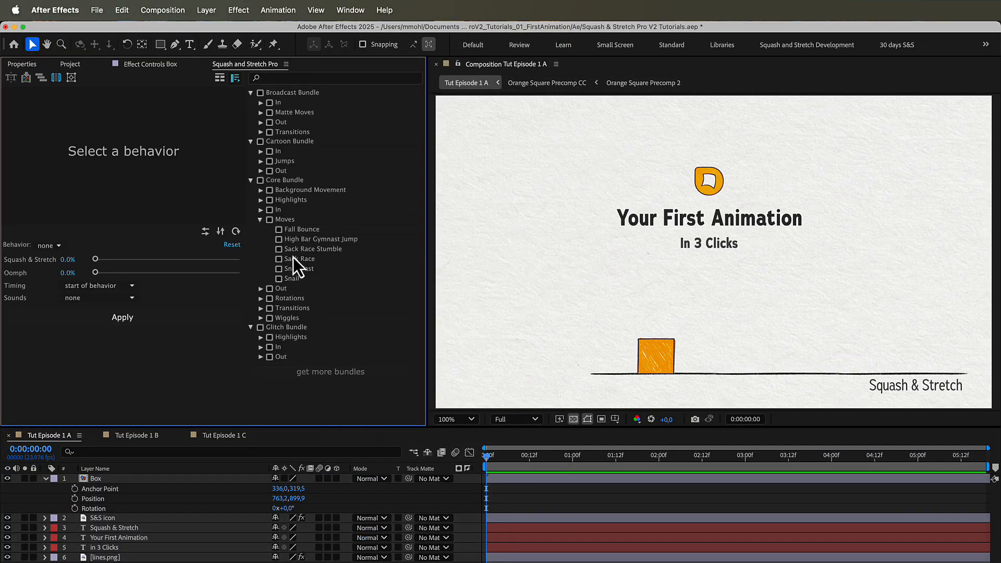
click(318, 249)
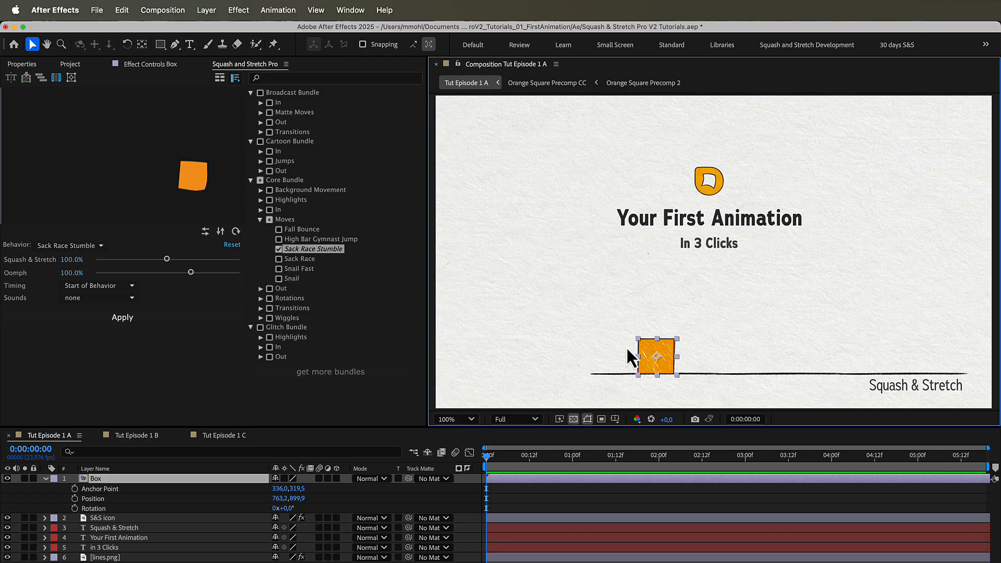
click(122, 317)
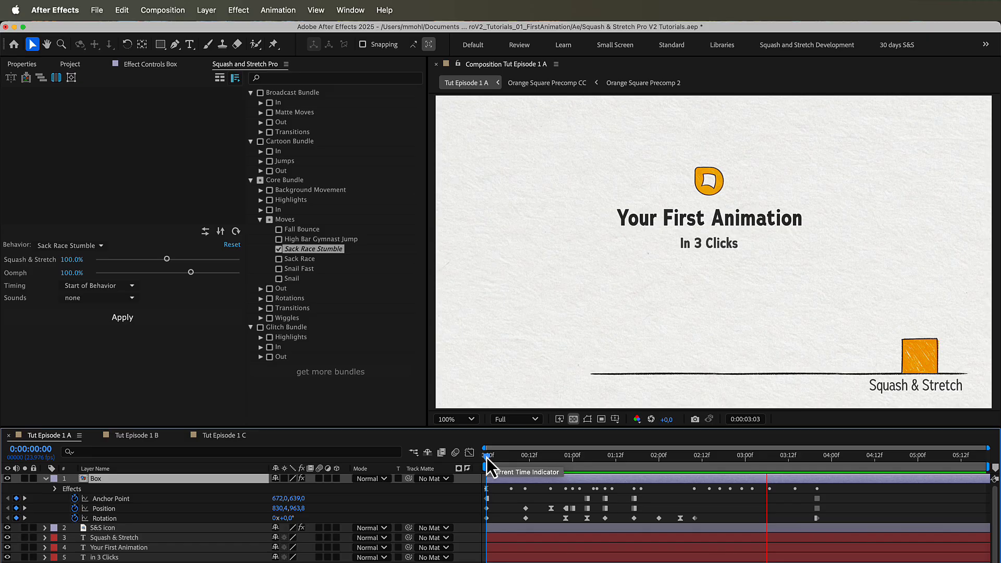
In Tut Episode 1 B, apply Sack Race to both icons, the End icon timed End of Behavior.
click(134, 435)
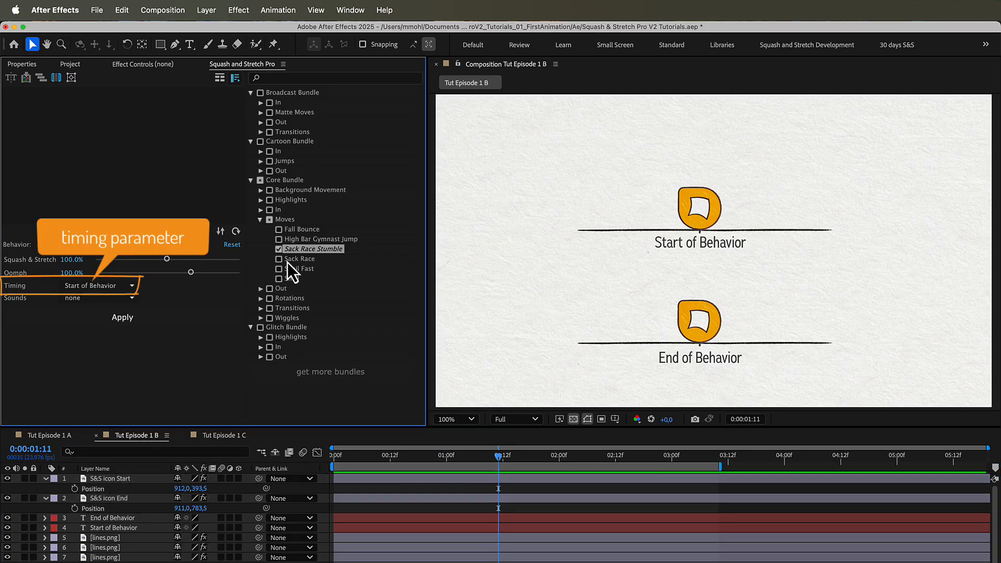
click(270, 259)
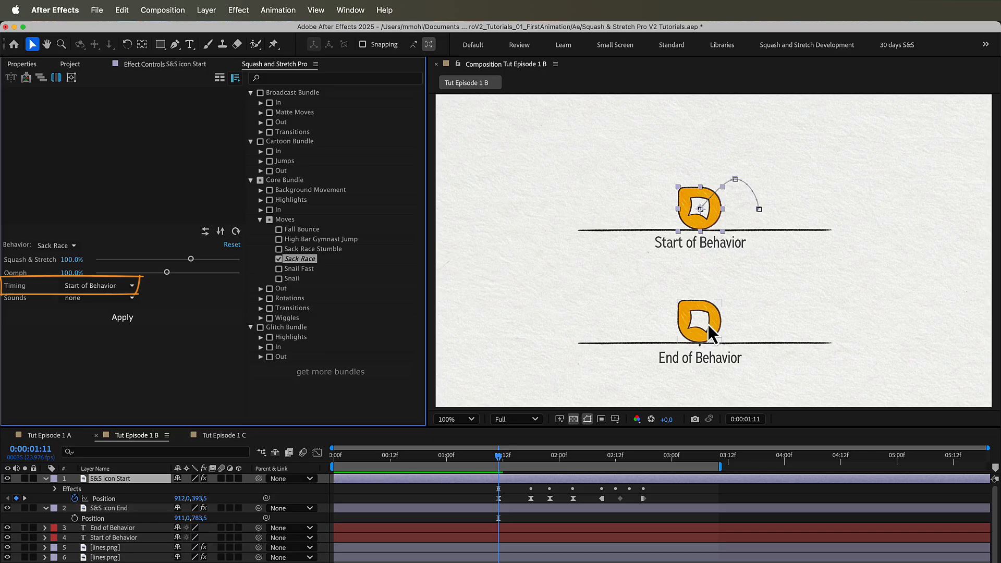
click(96, 286)
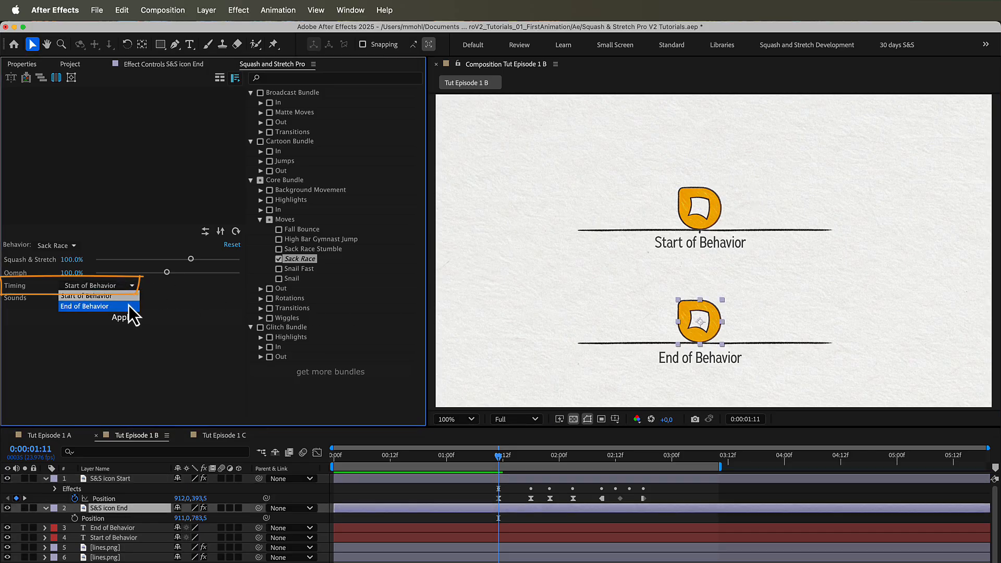
click(83, 306)
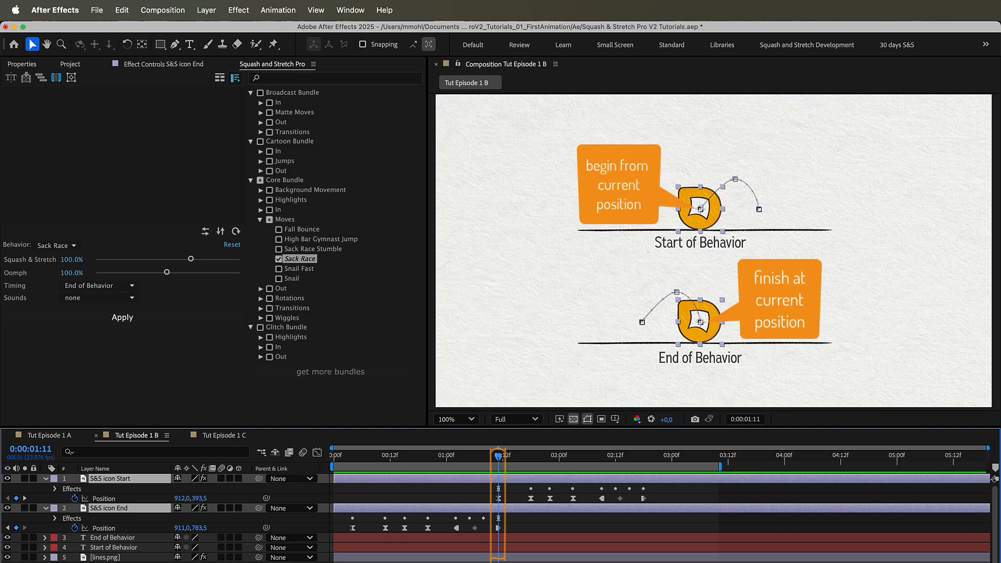
In Tut Episode 1 C, choose Dancing Drop 1 timed to End of Behavior.
click(222, 435)
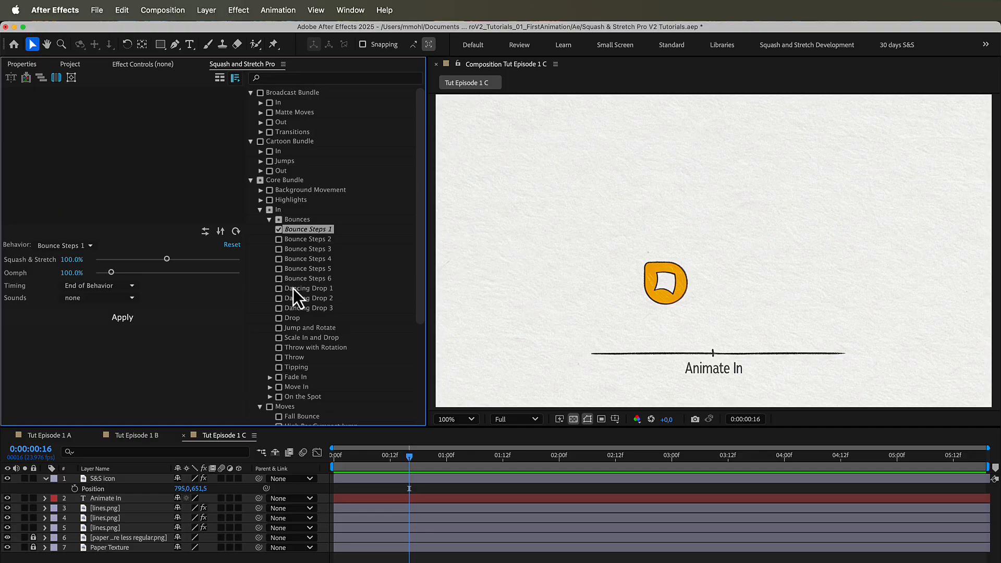
click(313, 288)
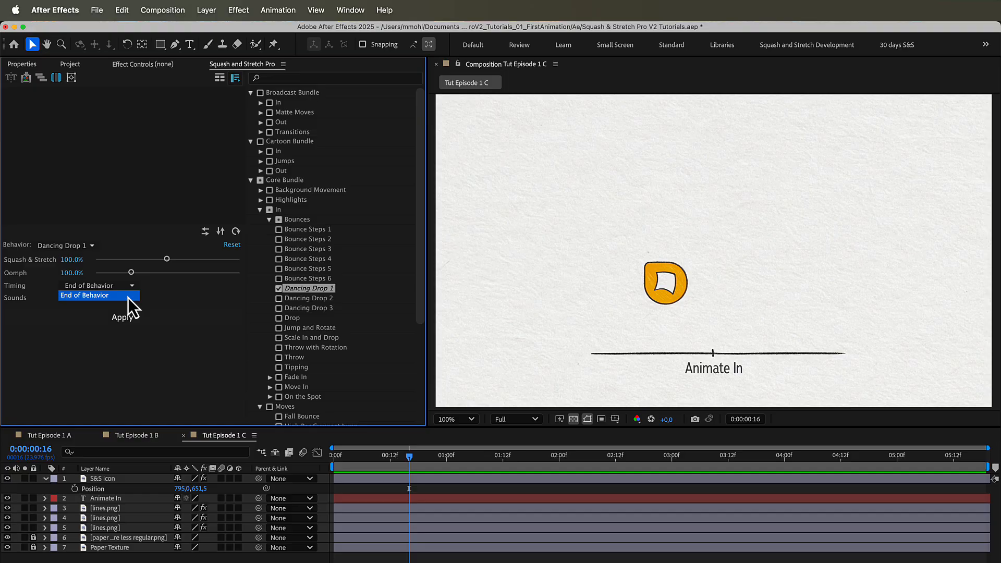
click(99, 298)
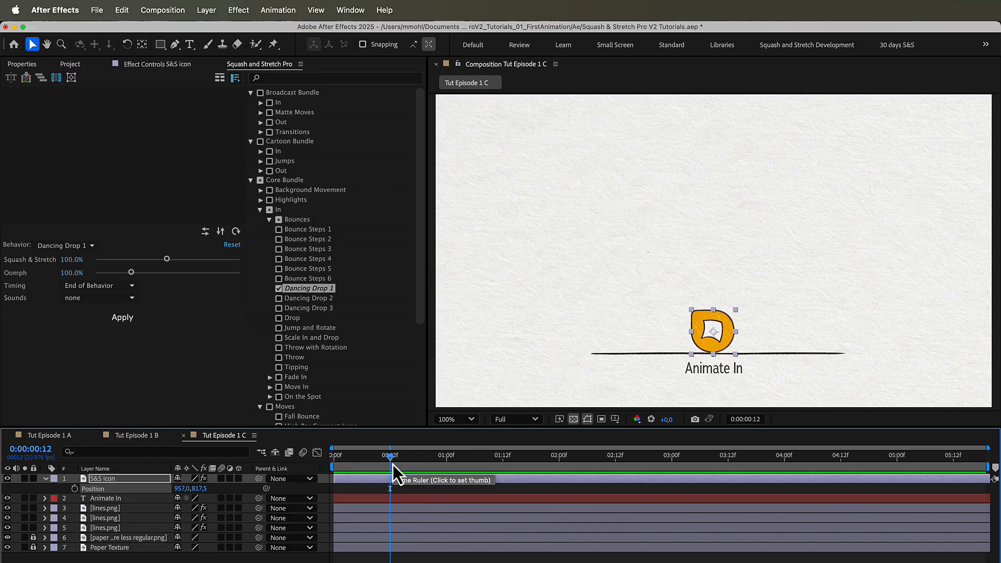
mouse_move(57, 77)
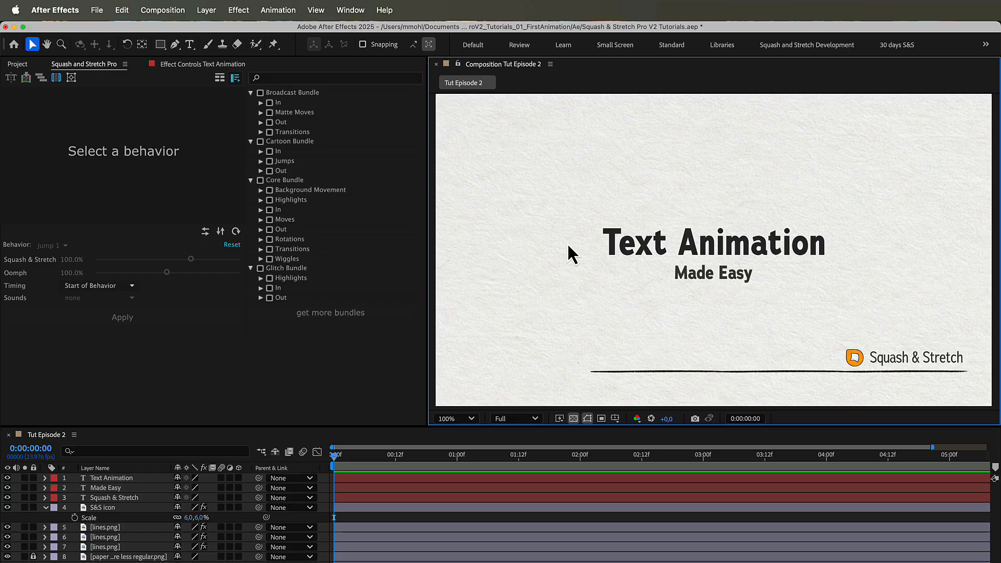
click(112, 478)
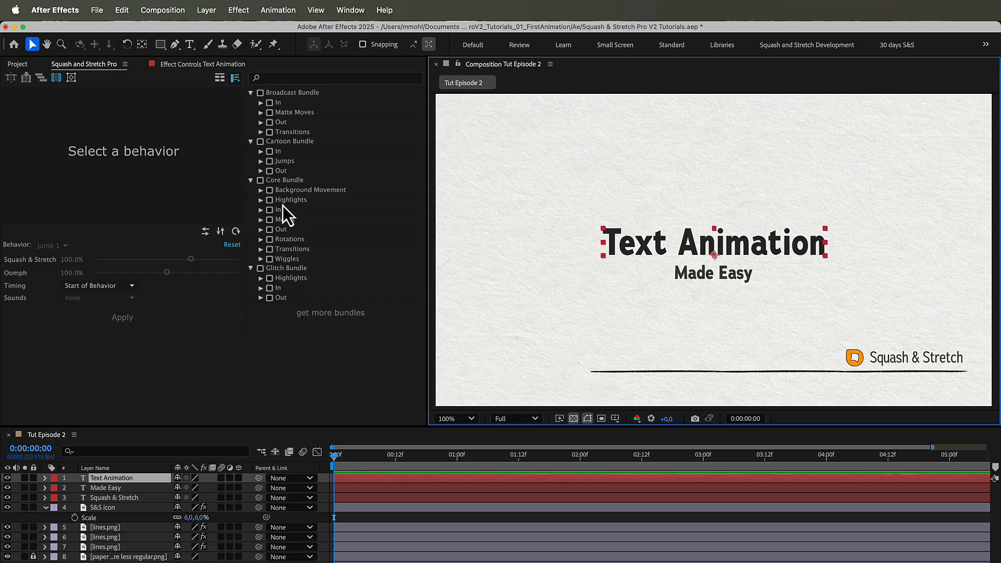
click(261, 199)
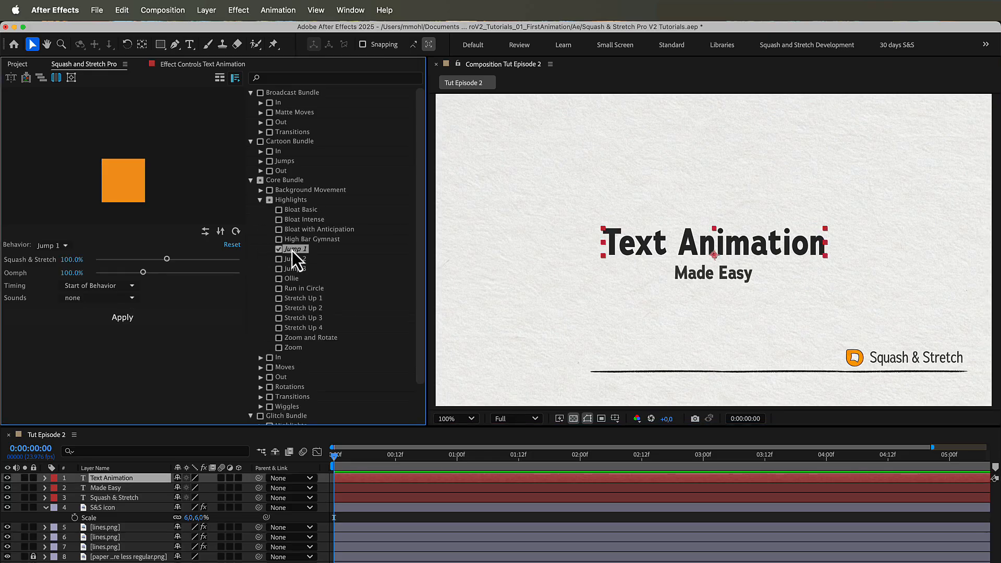
mouse_move(135, 327)
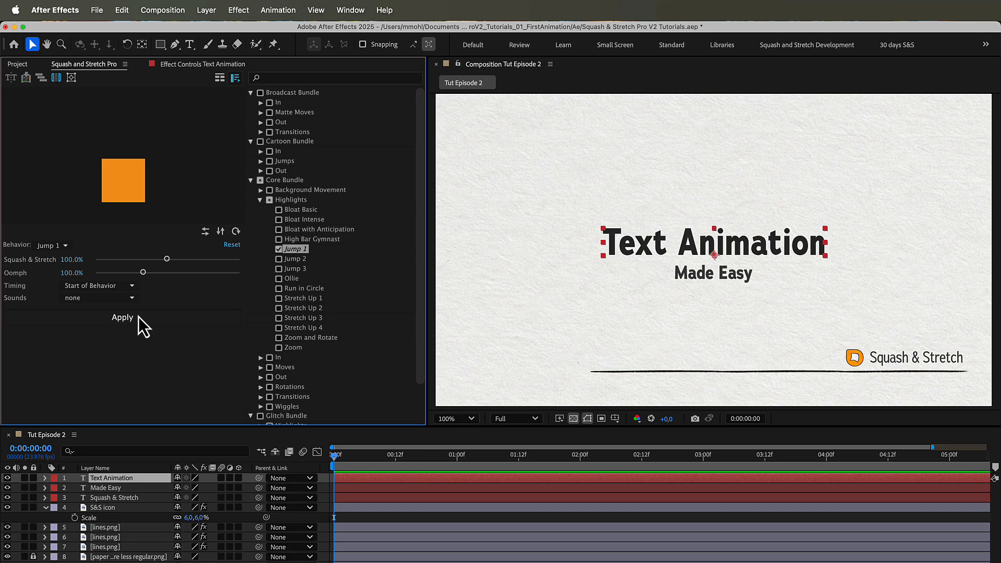
click(122, 317)
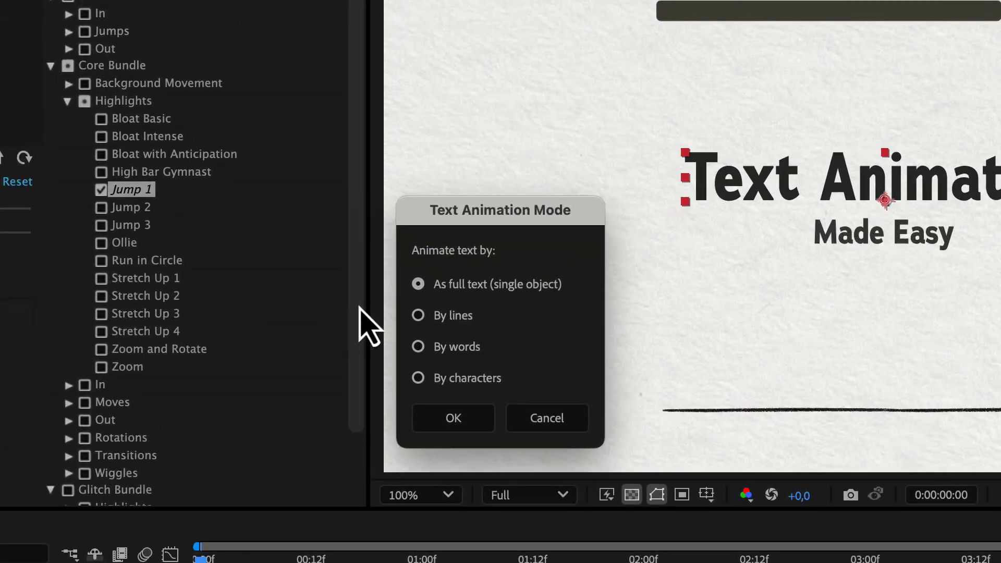
mouse_move(408, 313)
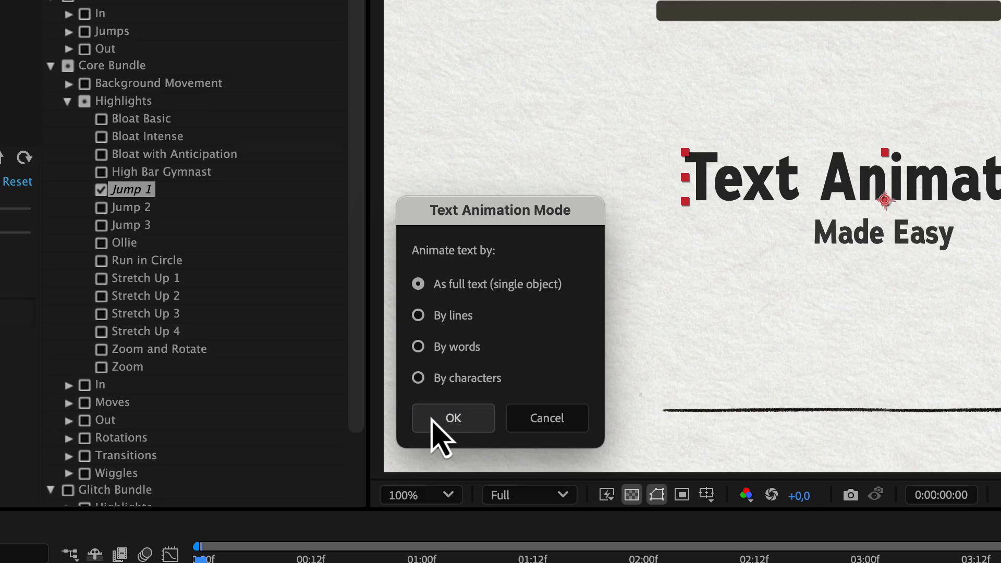
click(452, 418)
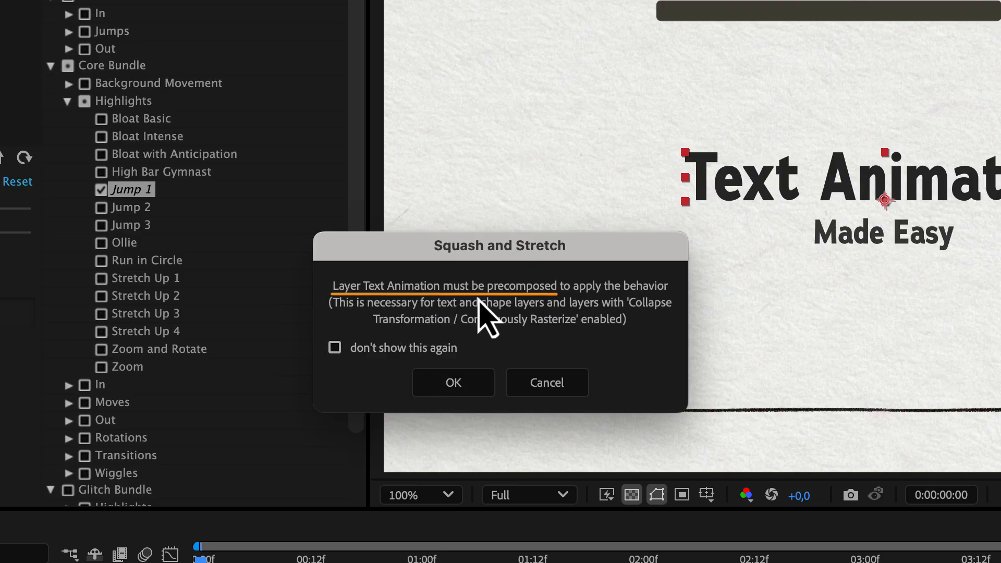
mouse_move(507, 354)
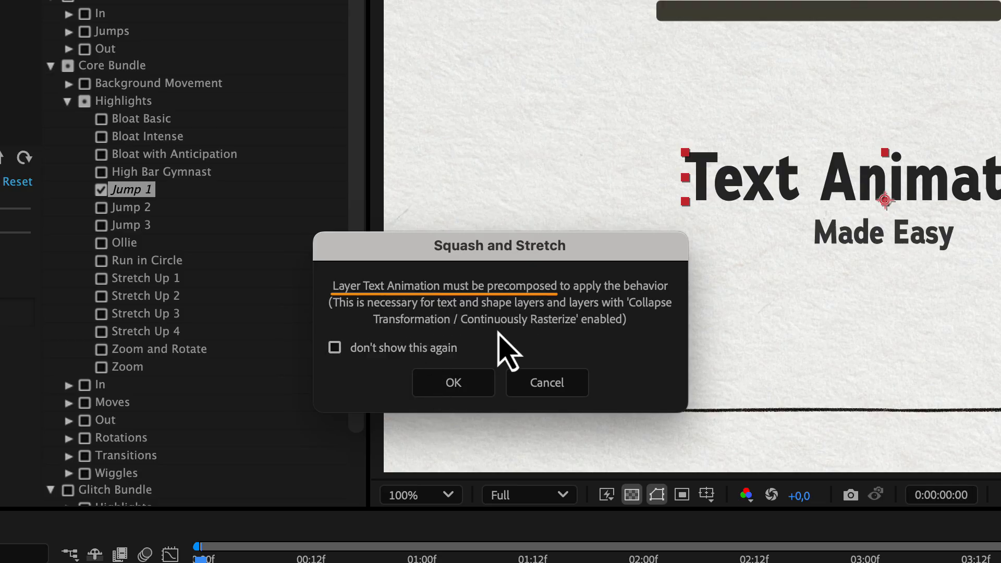
mouse_move(501, 360)
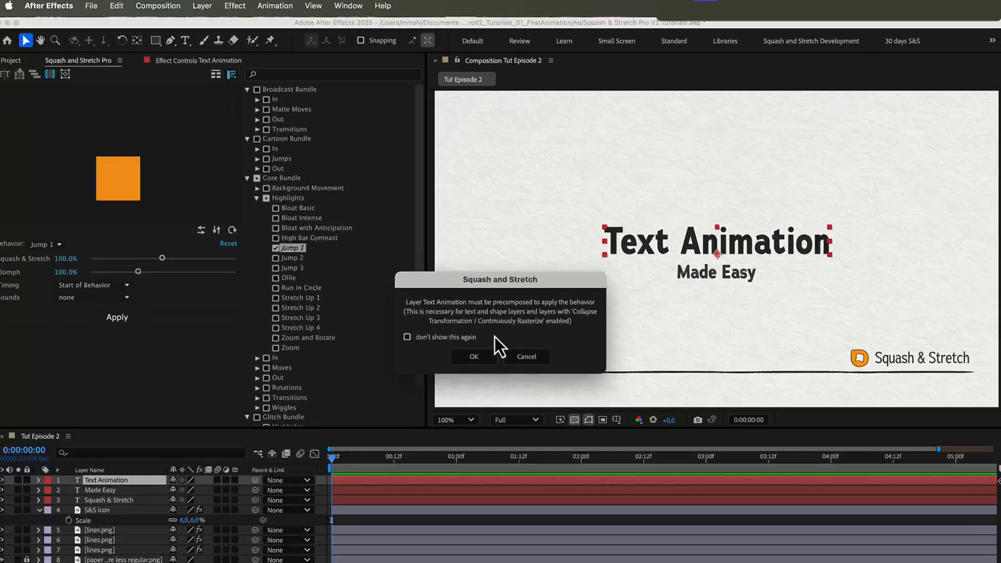
click(473, 356)
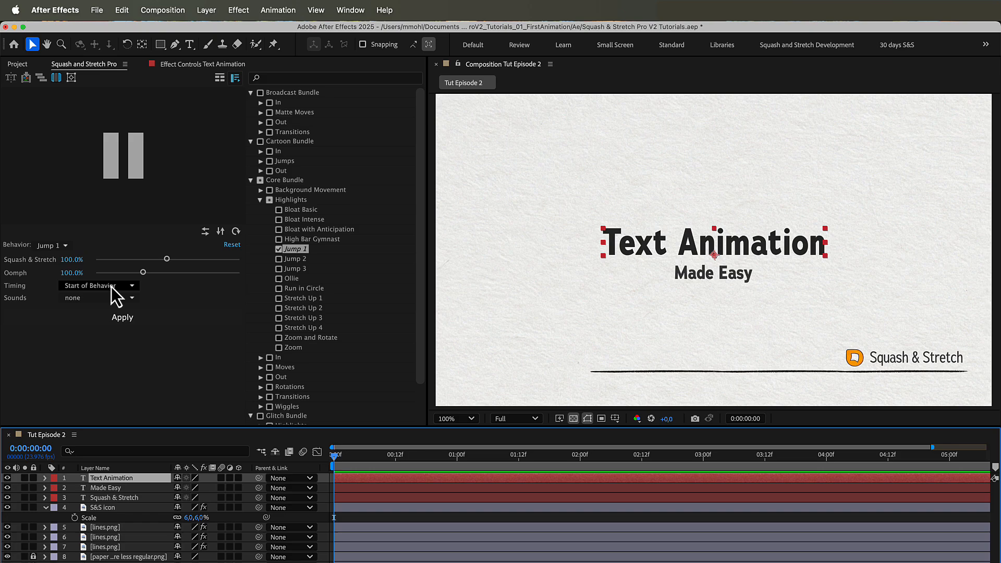
Split the title by characters into precomposed letter layers and apply a stronger jump.
click(122, 317)
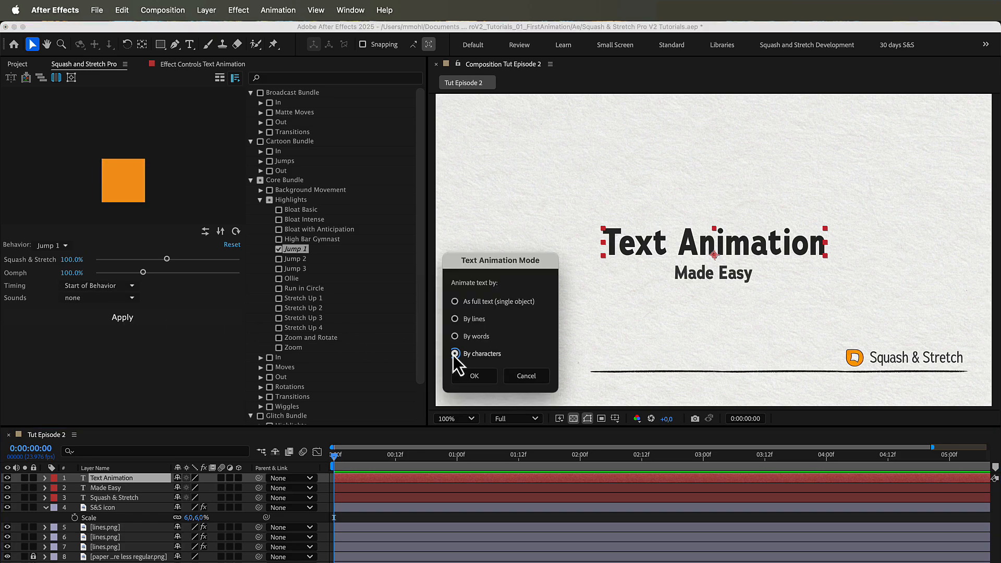
click(473, 375)
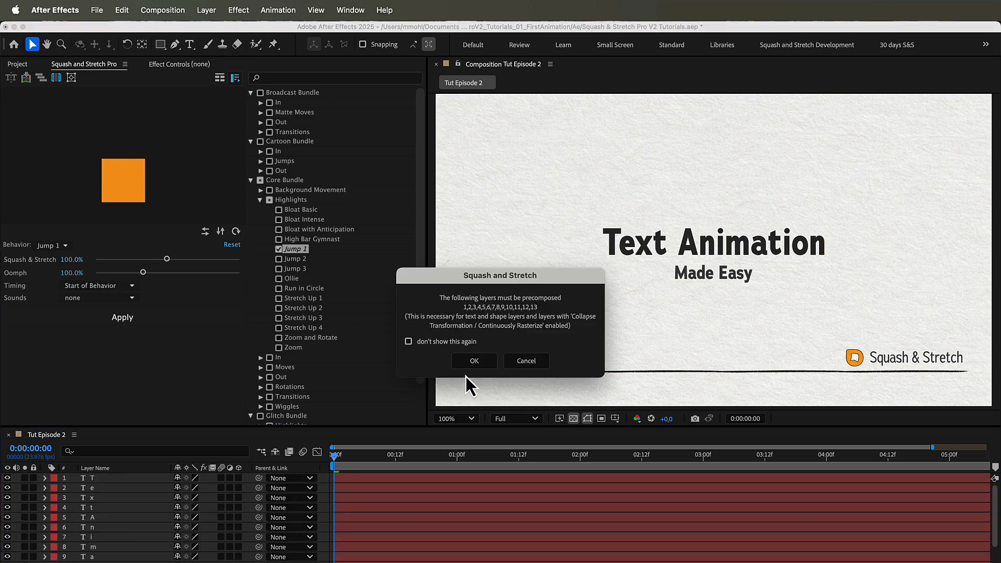
click(474, 361)
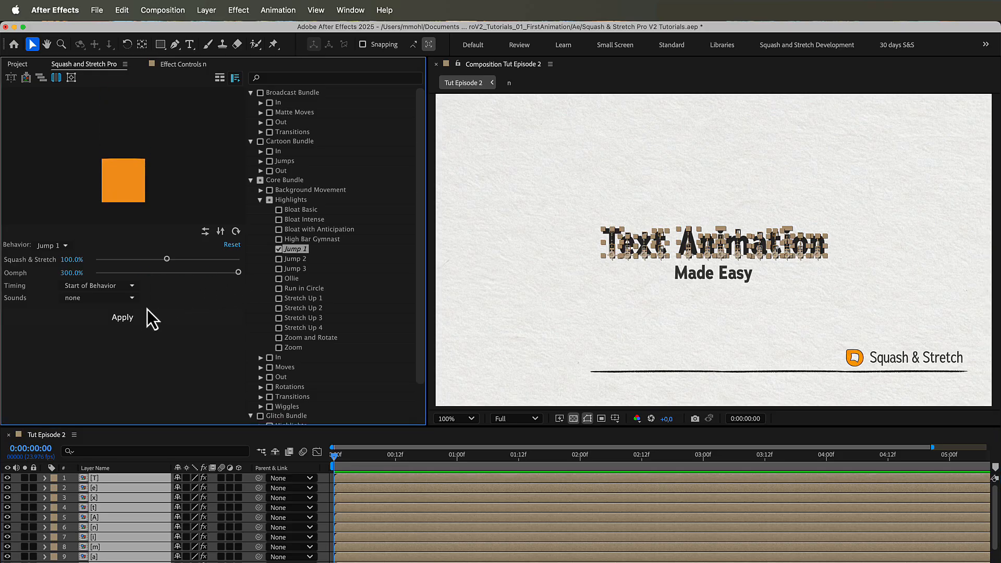
click(122, 318)
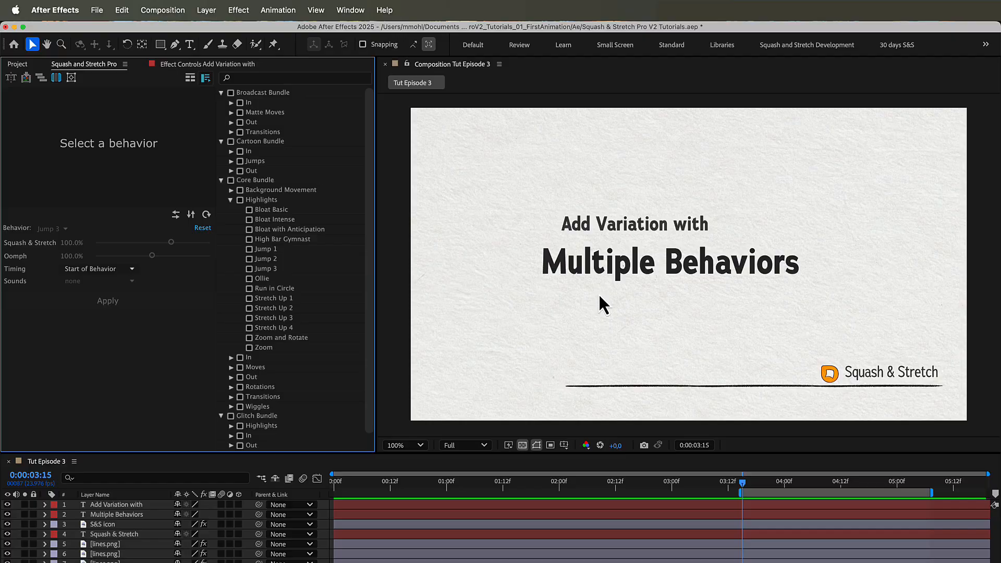
Apply Jump 1, Jump 2 and Jump 3 to the Multiple Behaviors title by characters.
click(117, 514)
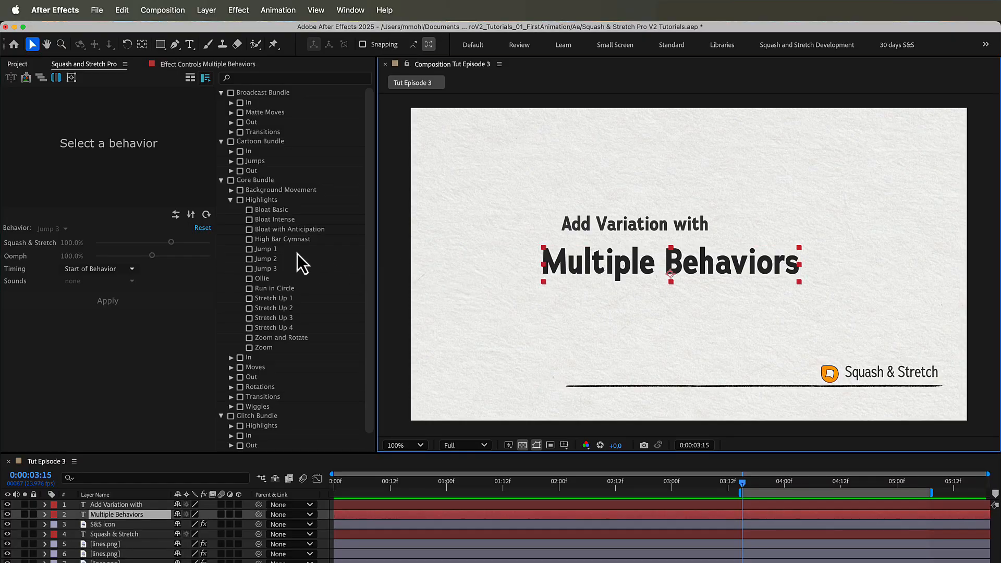
click(250, 259)
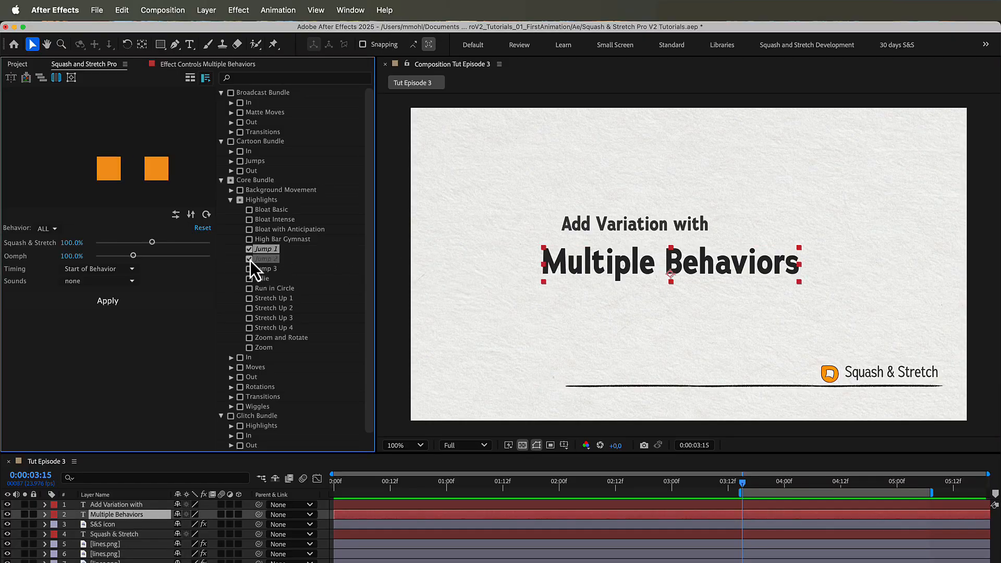
click(250, 259)
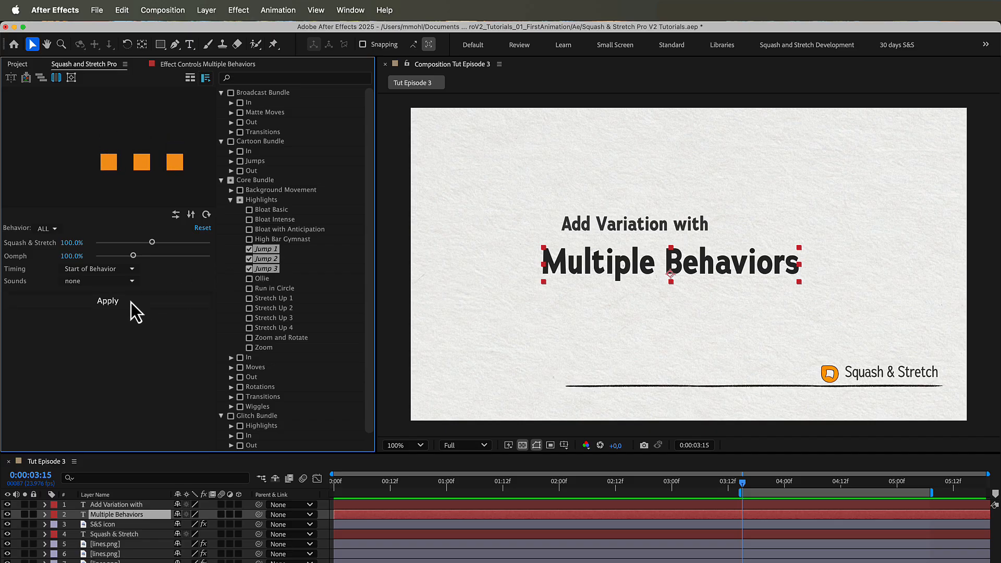
click(107, 301)
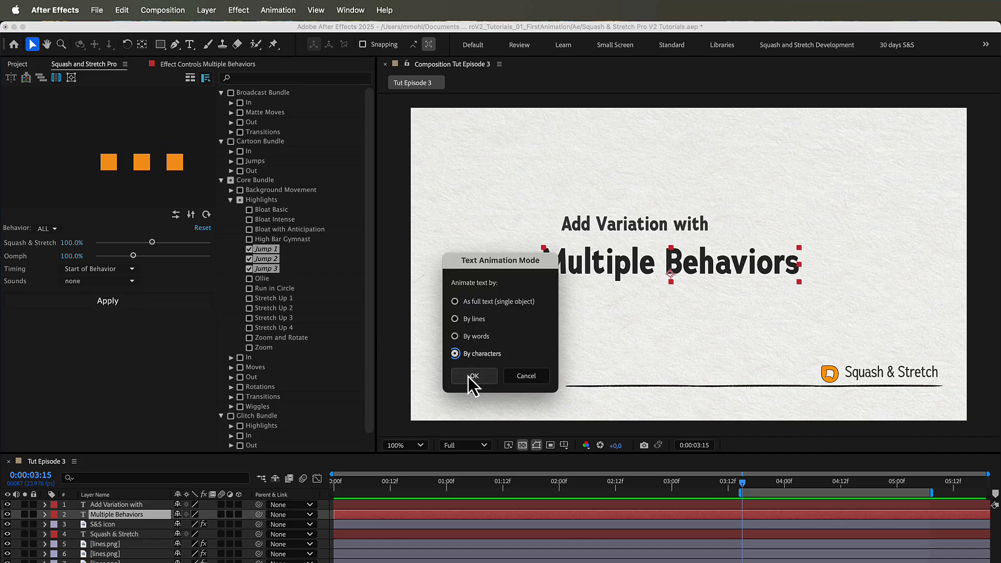
click(474, 376)
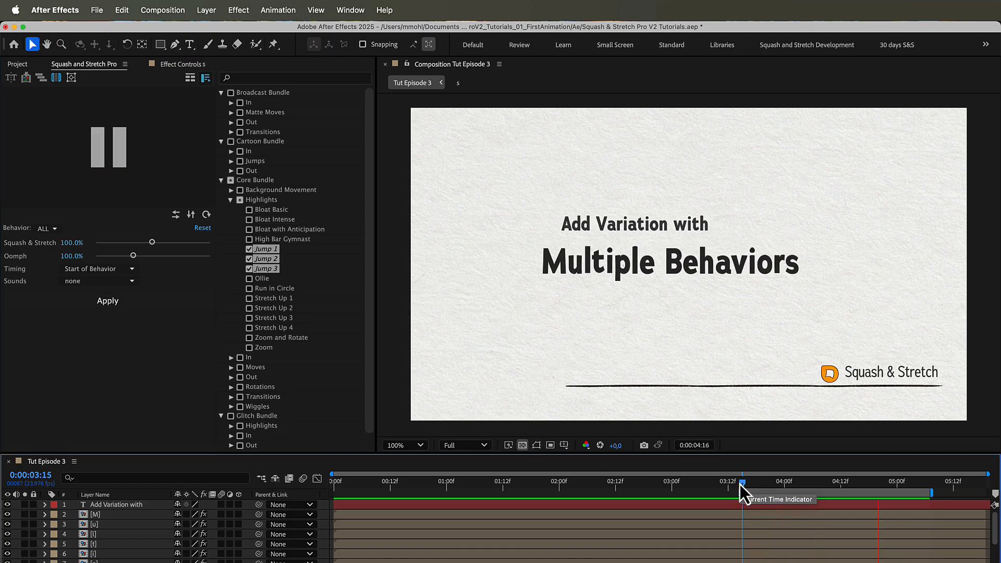
Apply Bounces and Move In to the headline, animated by characters.
click(231, 357)
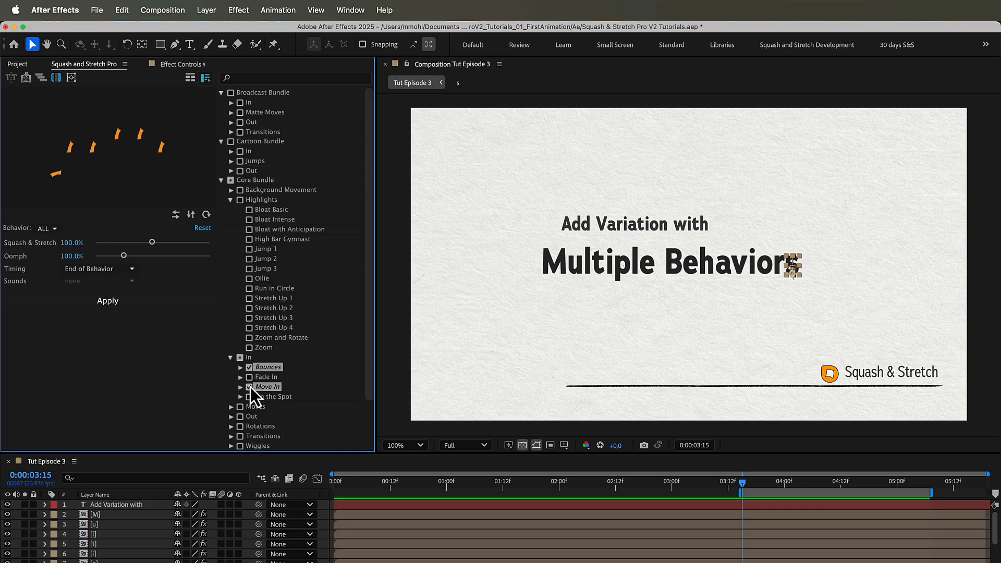
click(242, 387)
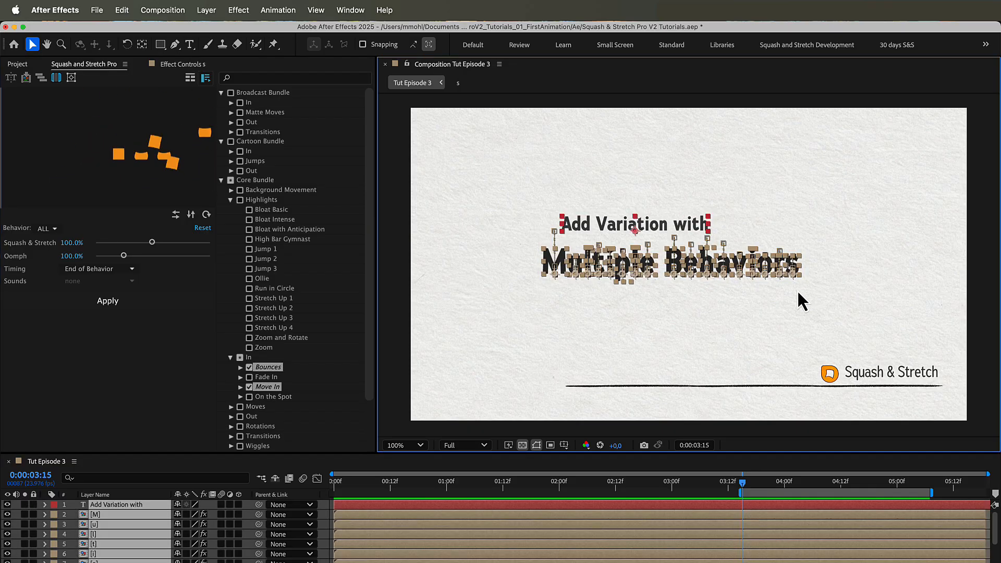
click(107, 301)
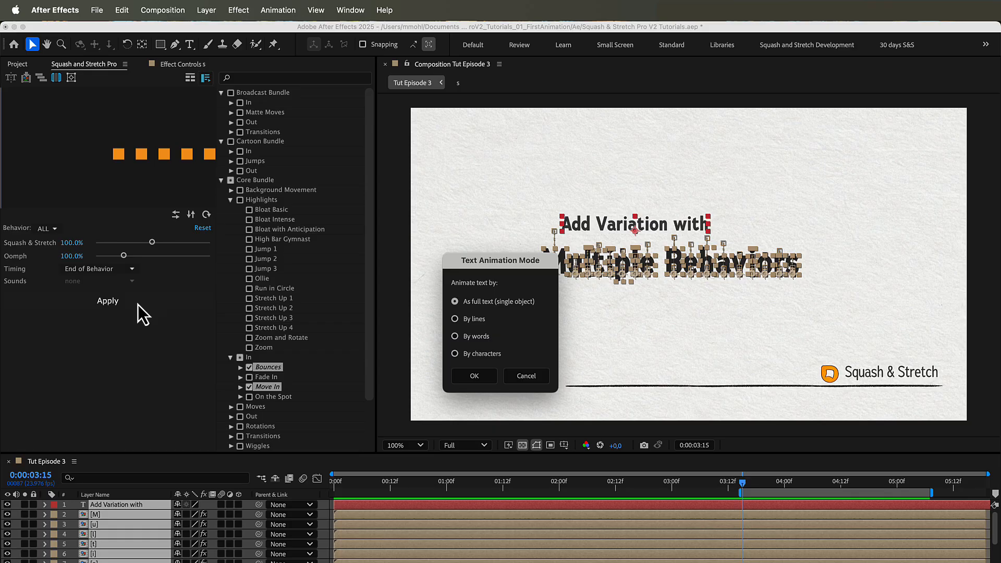
click(455, 353)
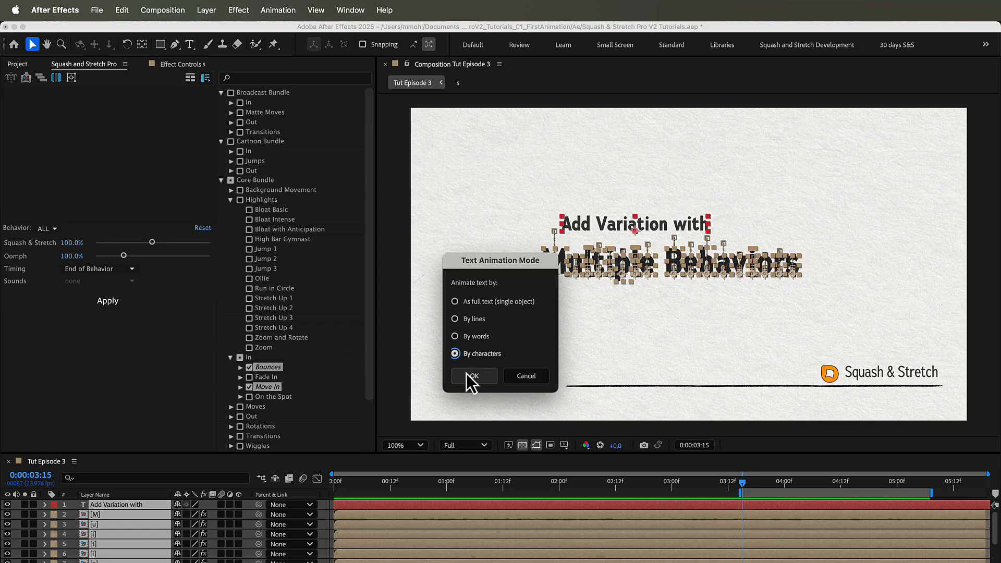
click(473, 376)
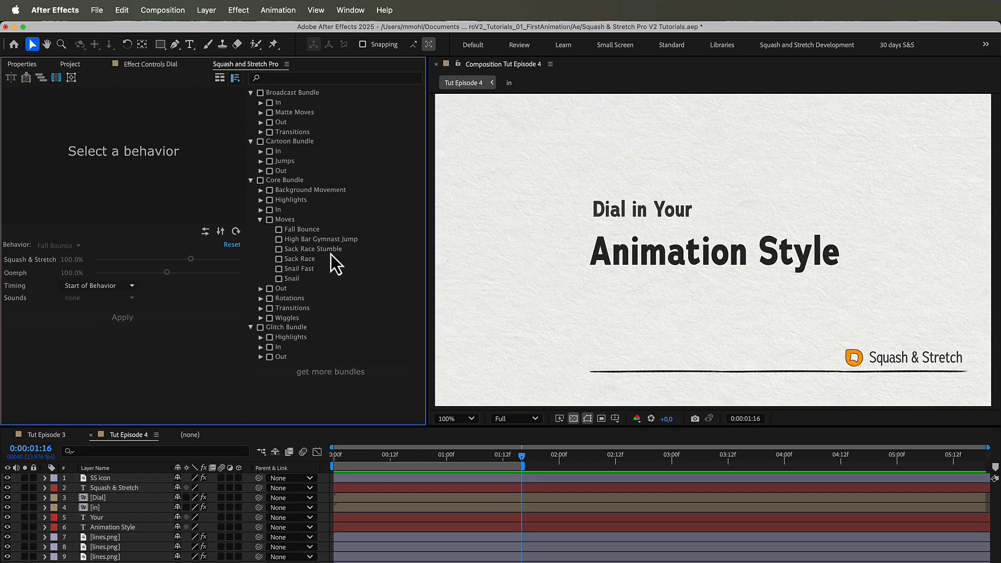
Choose the movement behaviours, open the behaviour list, and select the Dial in Your title.
click(321, 239)
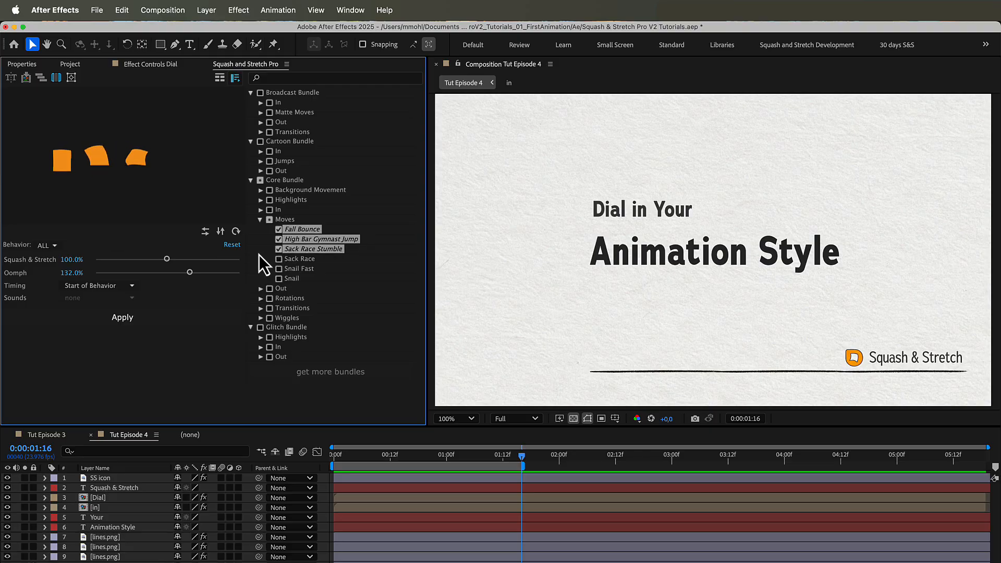
click(45, 244)
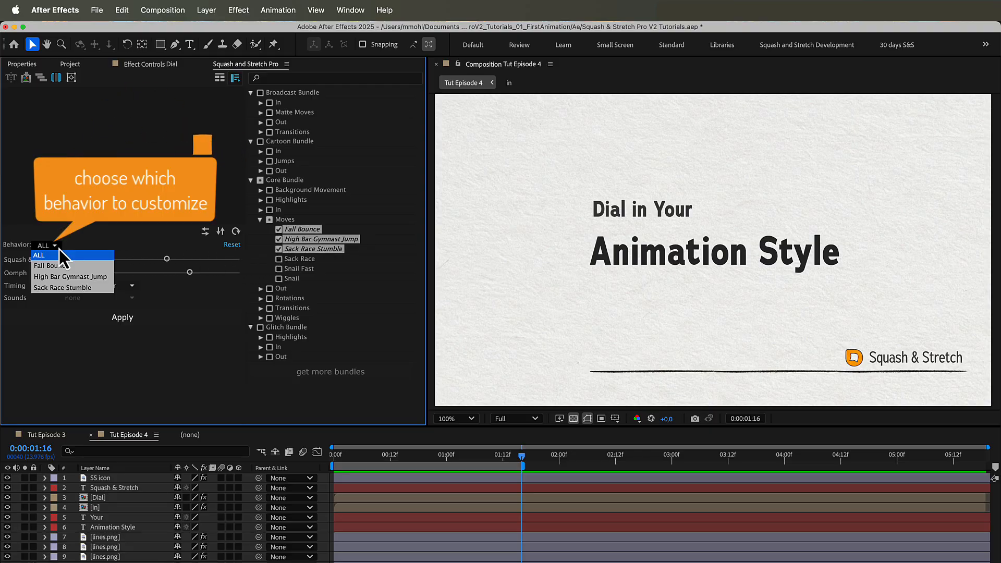
mouse_move(61, 288)
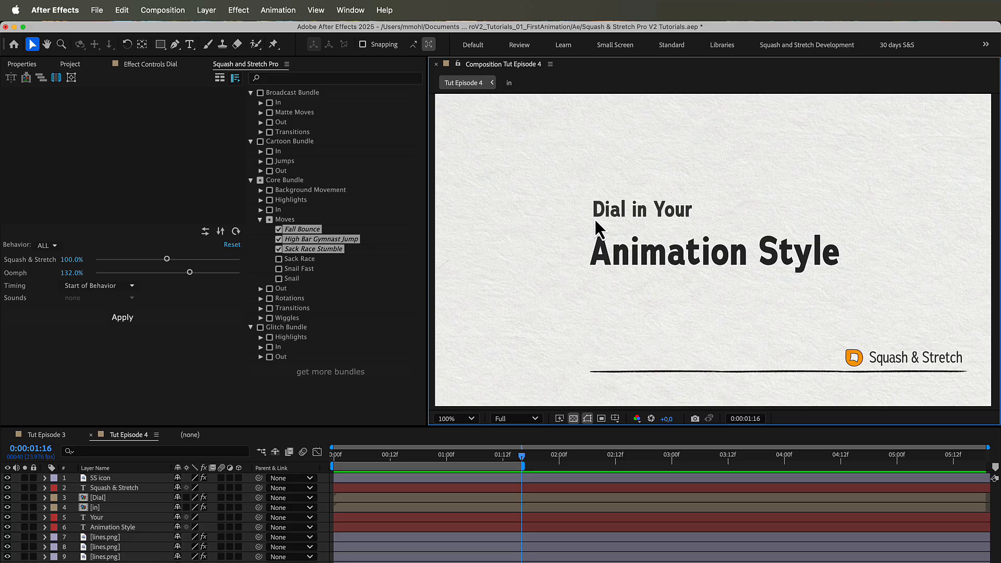
click(106, 498)
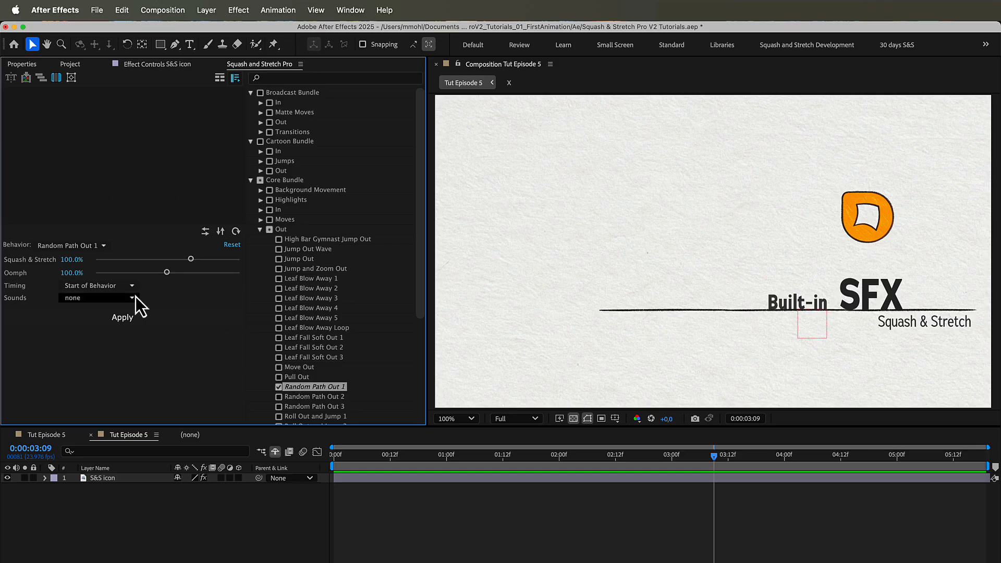
Apply Random Path Out 1 with the Balloon 1 sound to the S&S icon and reveal the audio layer.
click(96, 297)
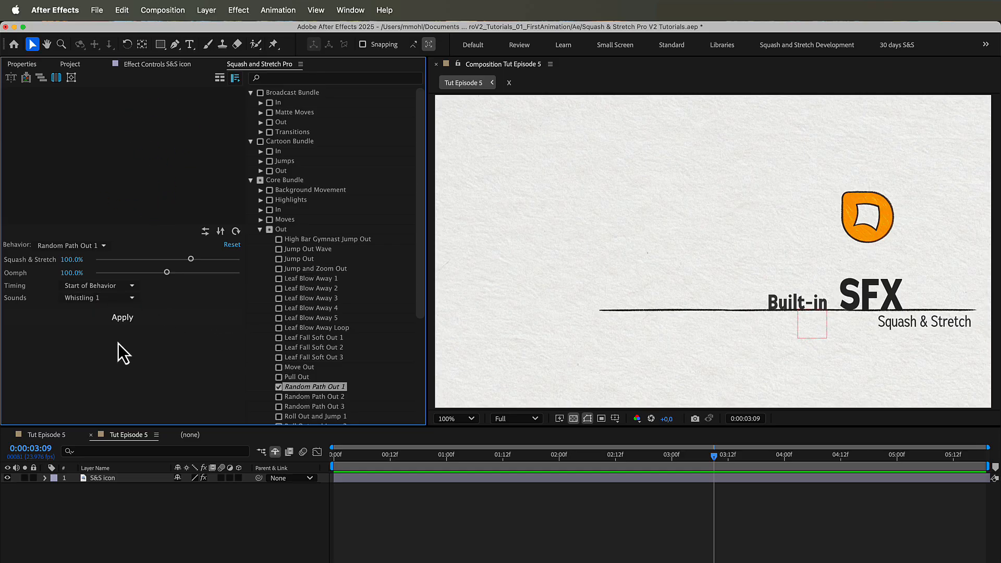
click(99, 297)
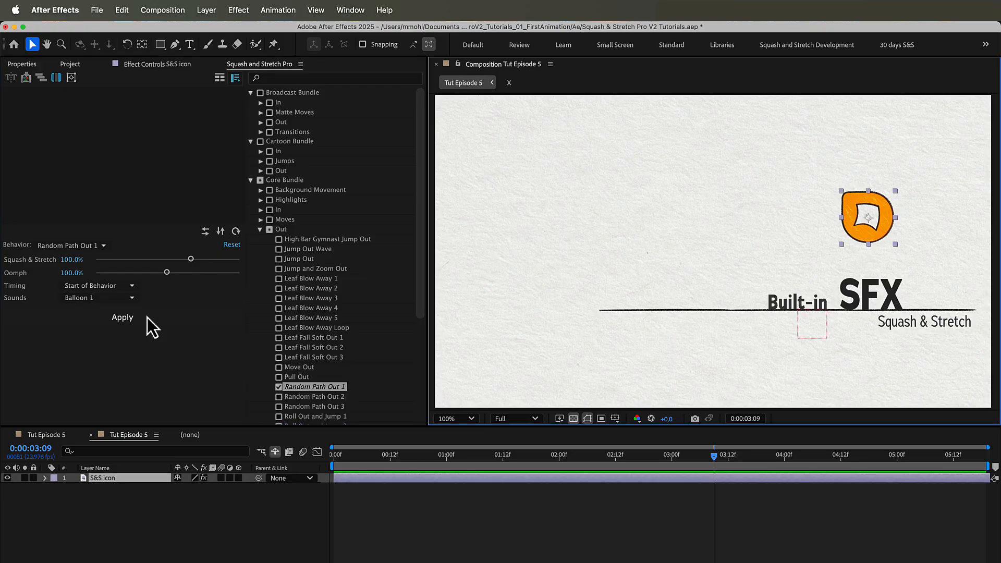
click(123, 318)
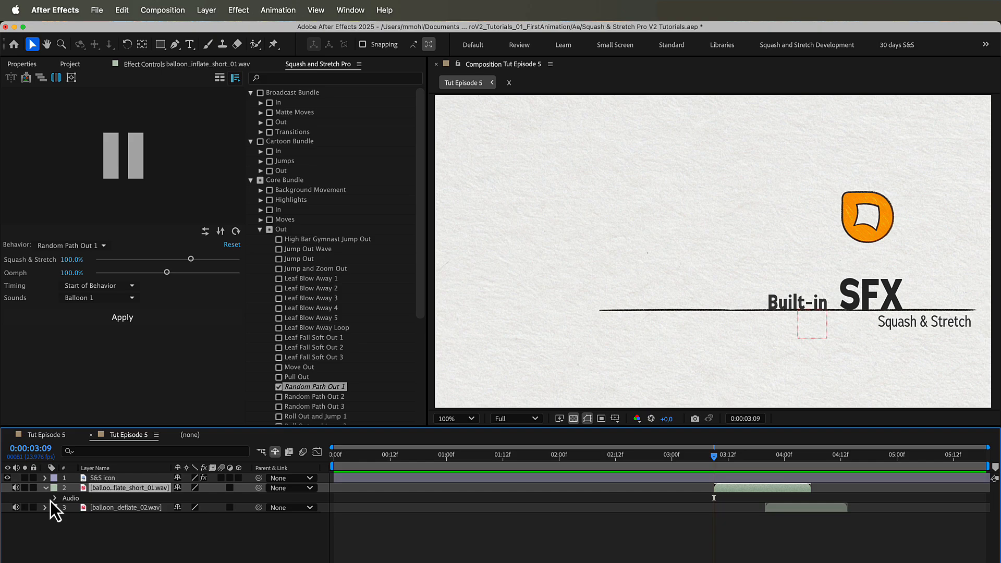
click(53, 498)
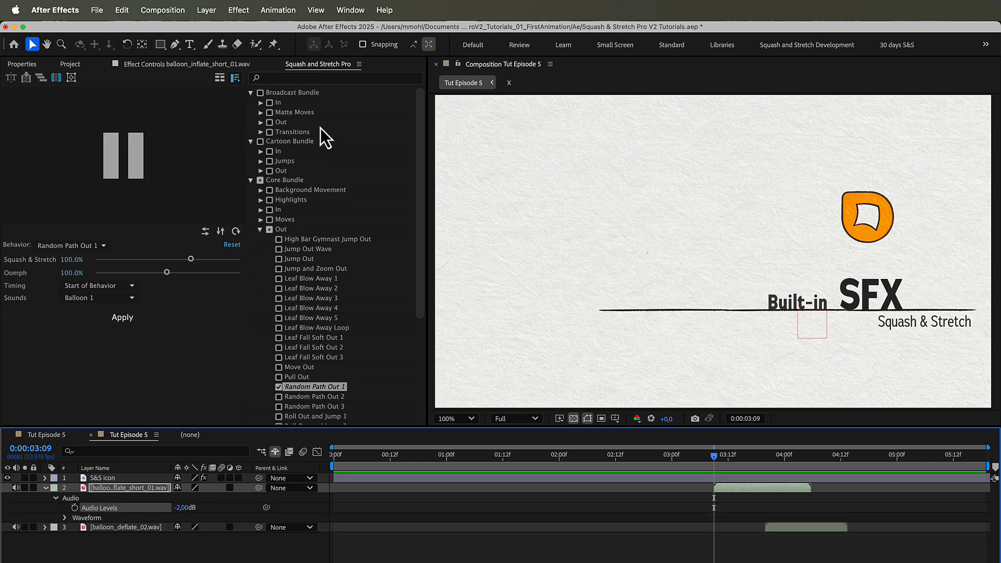
click(356, 63)
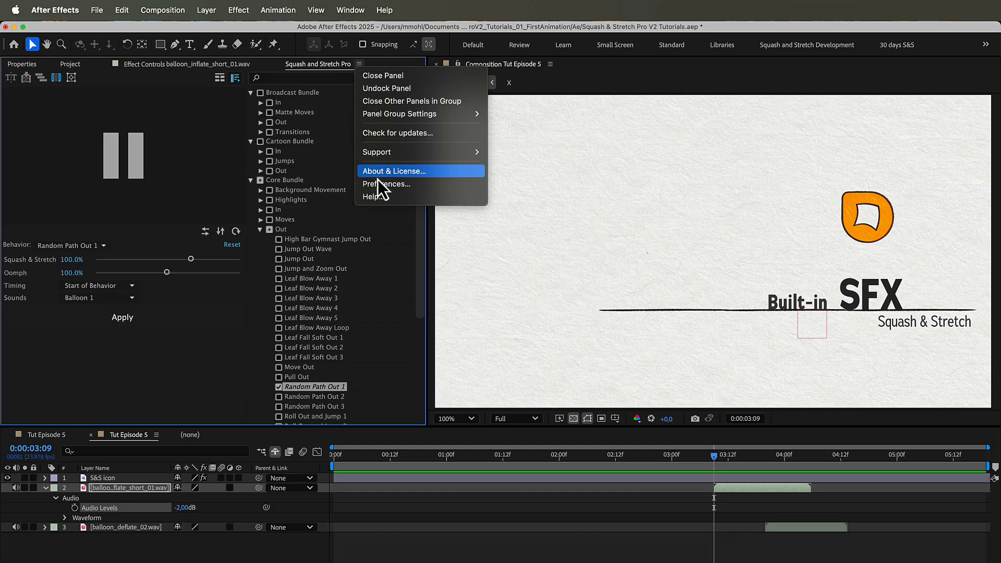
In preferences, keep default sound none, enable Copy Audio Files to Project Folder, open bundles folder.
click(386, 184)
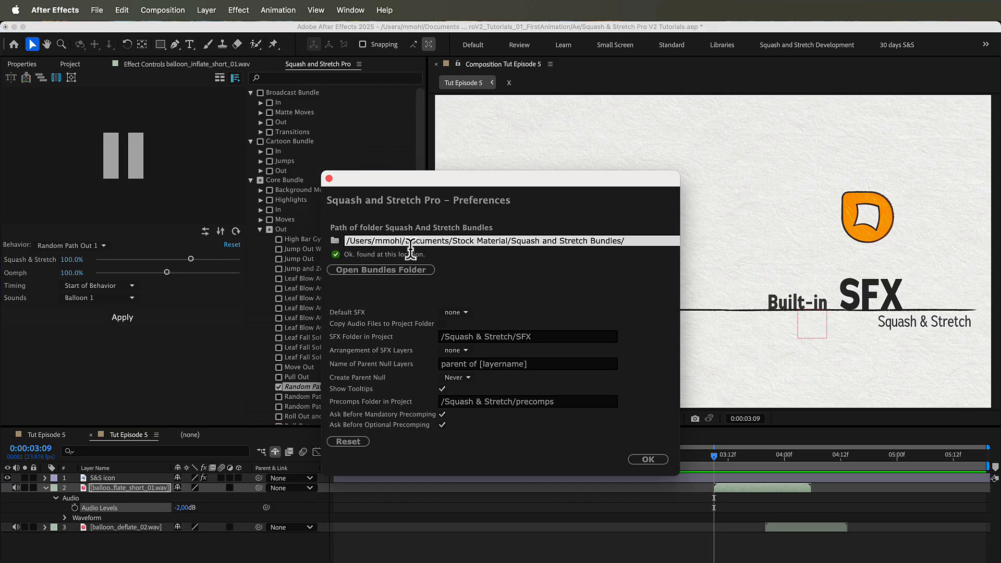
click(455, 312)
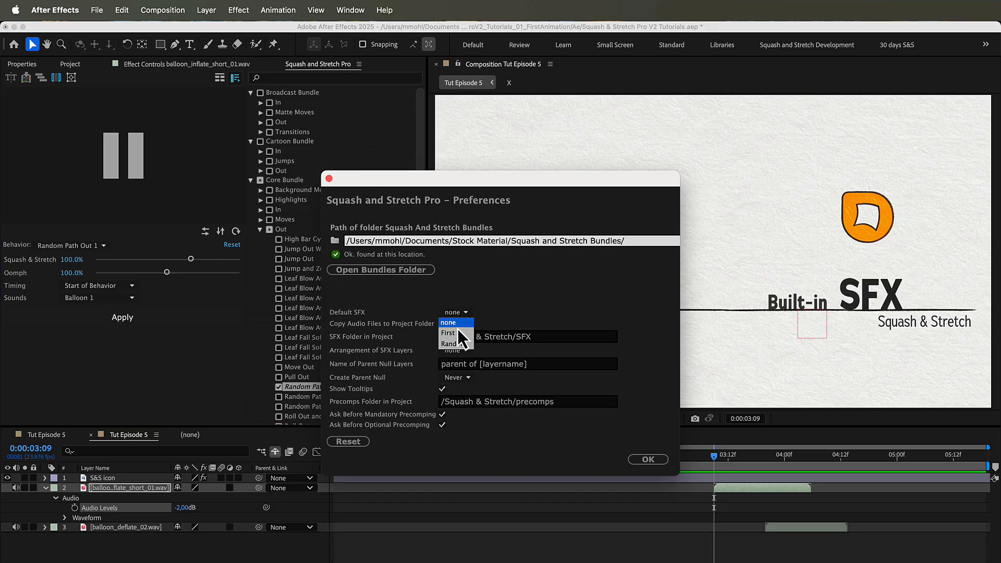
mouse_move(449, 333)
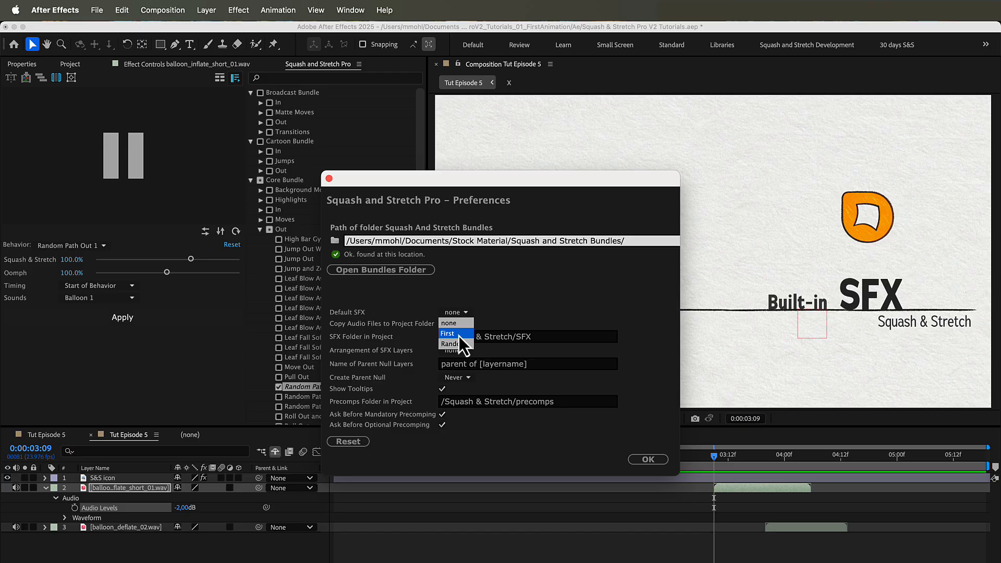
click(454, 312)
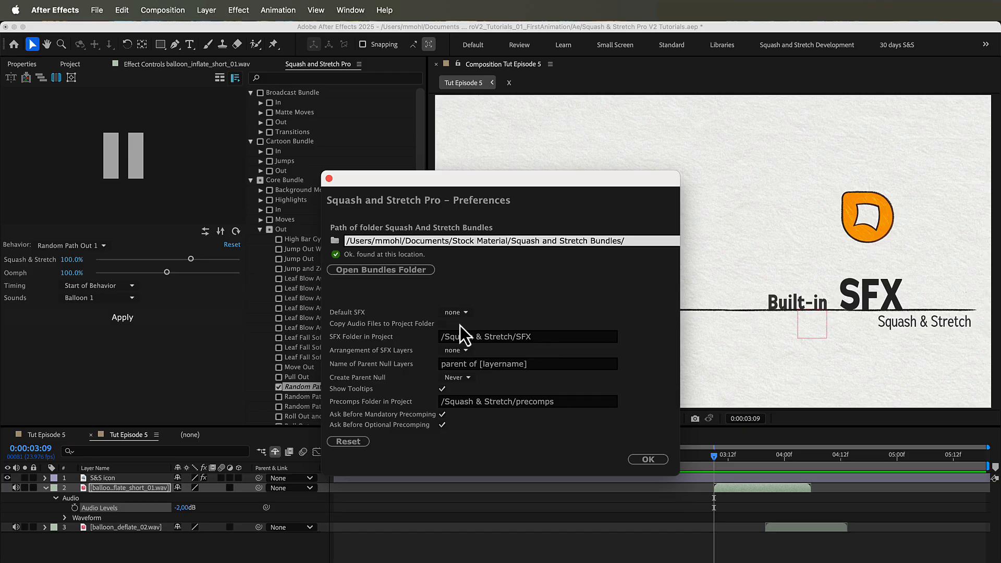
click(456, 350)
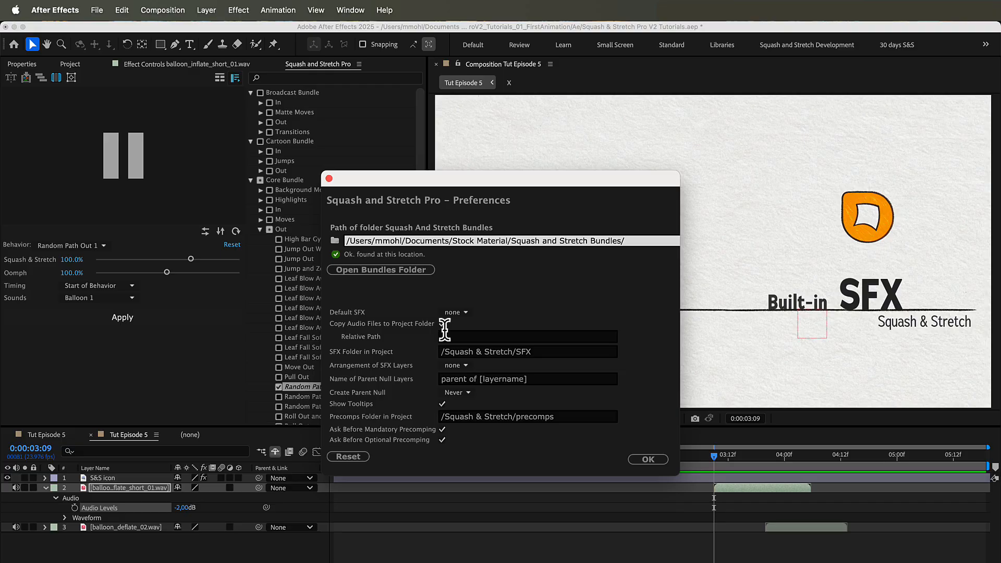
mouse_move(445, 350)
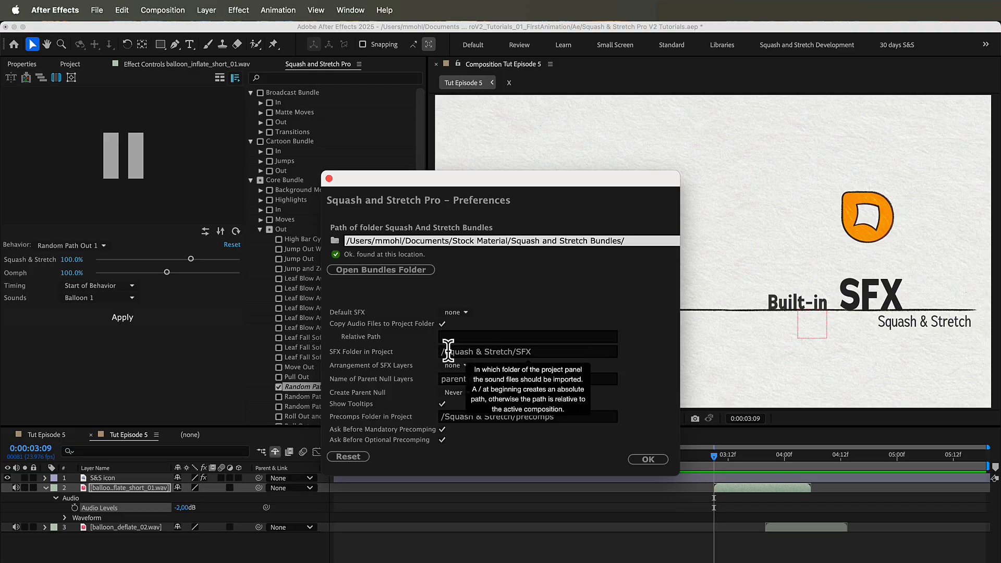
triple_click(485, 351)
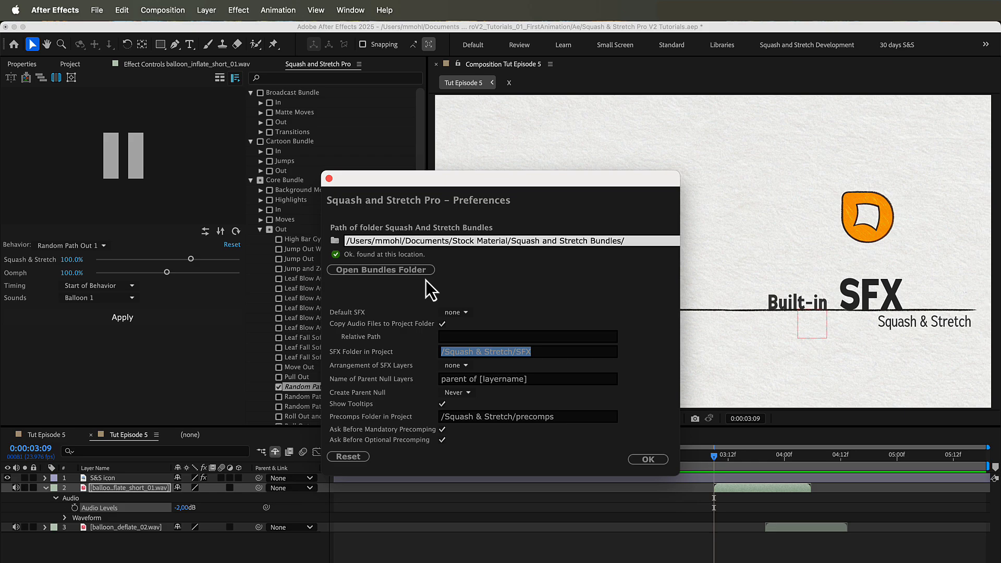
click(381, 269)
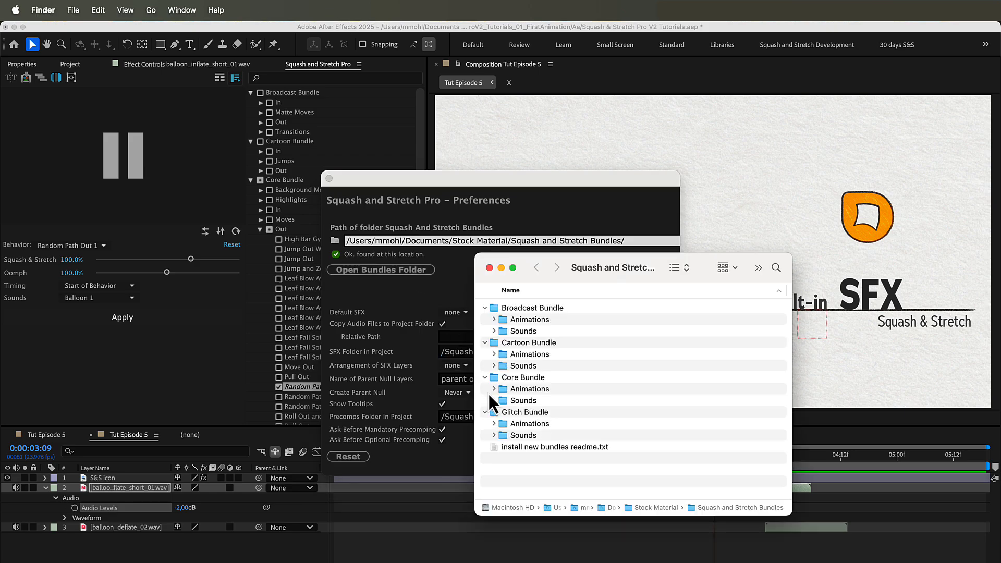
Expand Core Bundle > Whoosh in Finder and select electronic_swish_01.wav.
click(494, 400)
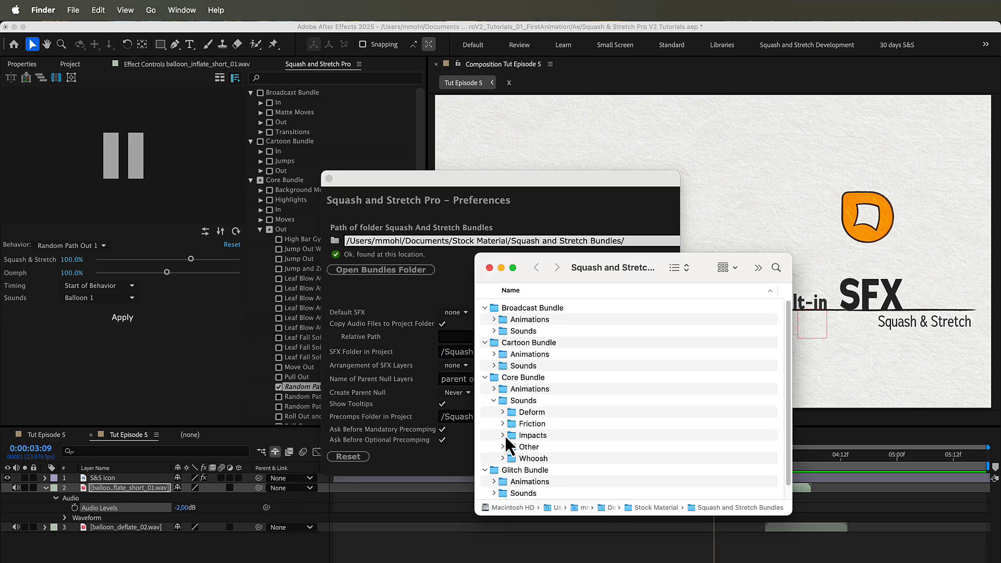
click(495, 459)
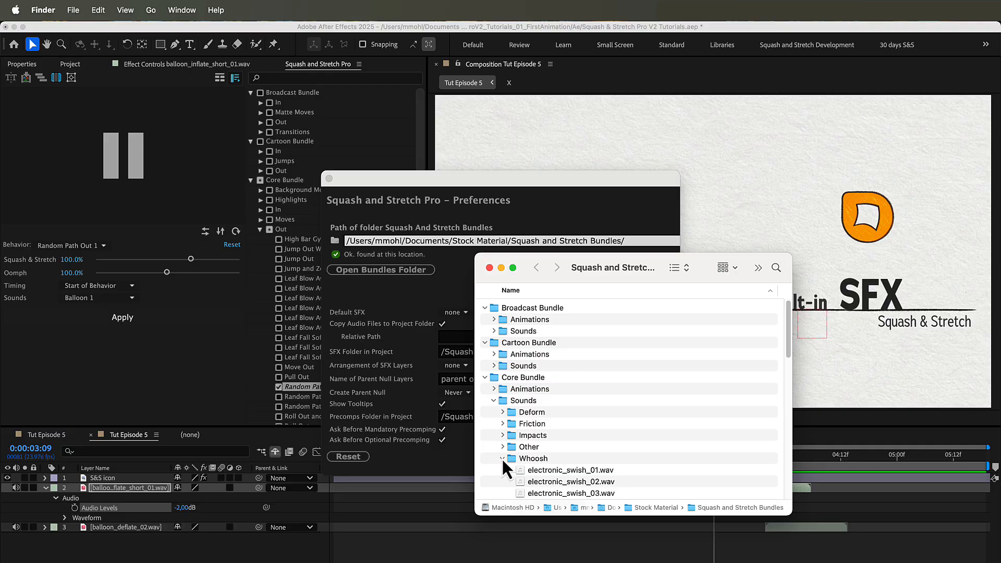
click(570, 469)
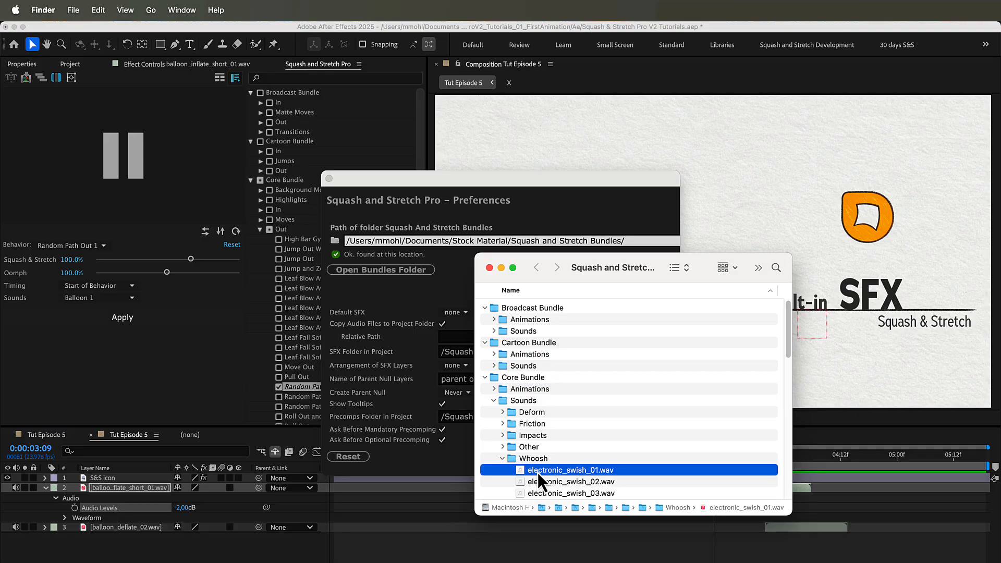
mouse_move(543, 466)
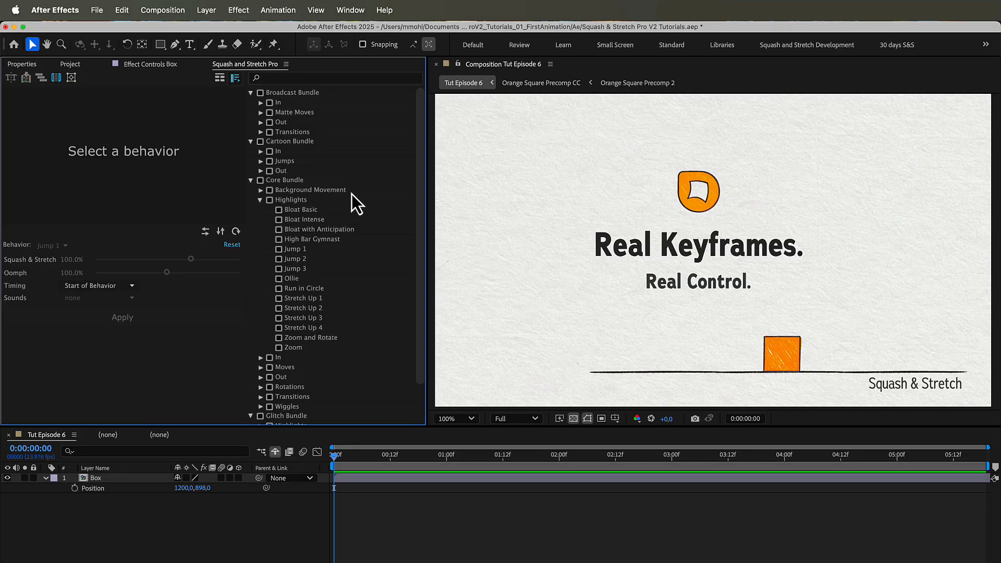
Apply Jump 1 to the orange Box and select its top-of-jump keyframe.
click(294, 249)
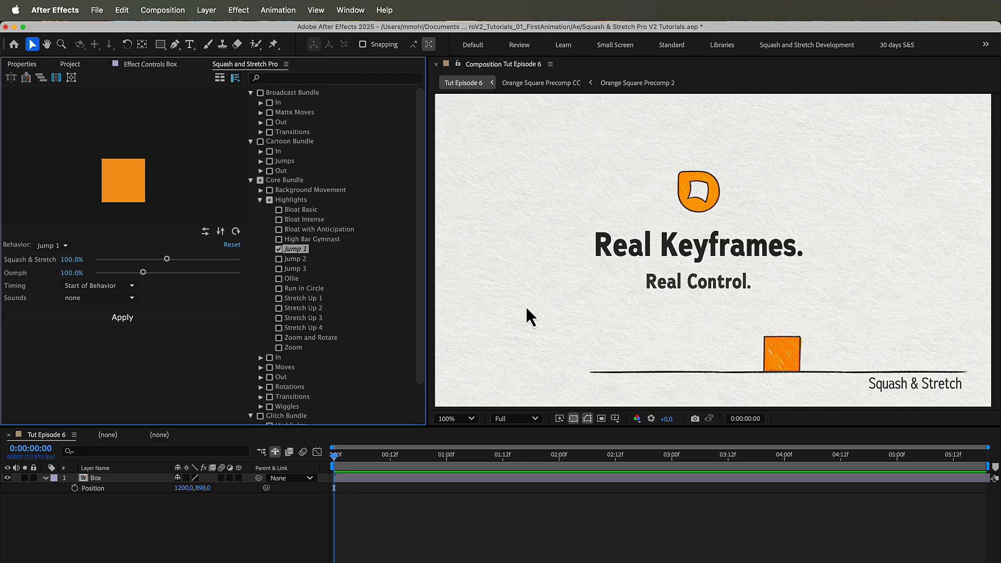
click(782, 353)
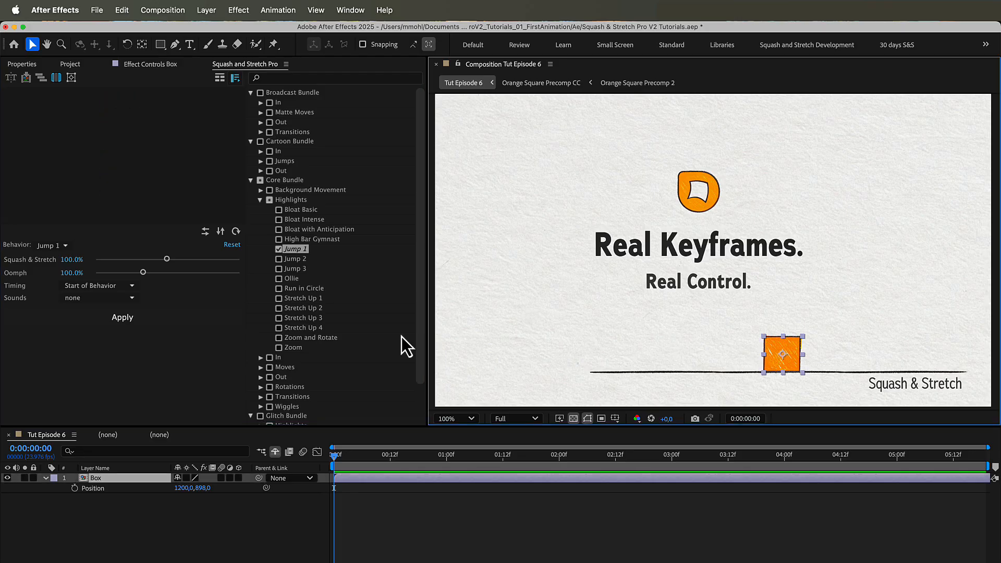
click(122, 318)
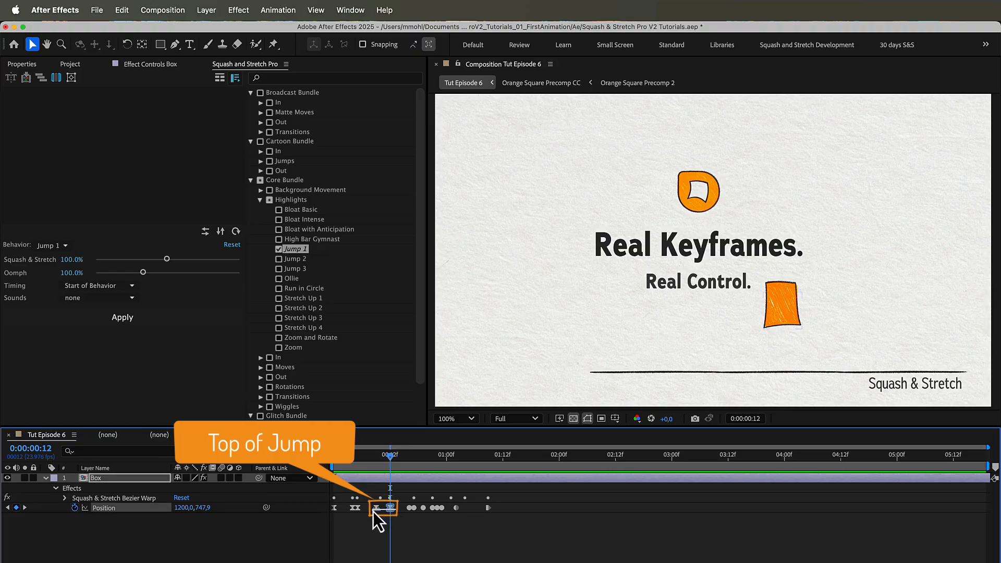
click(783, 311)
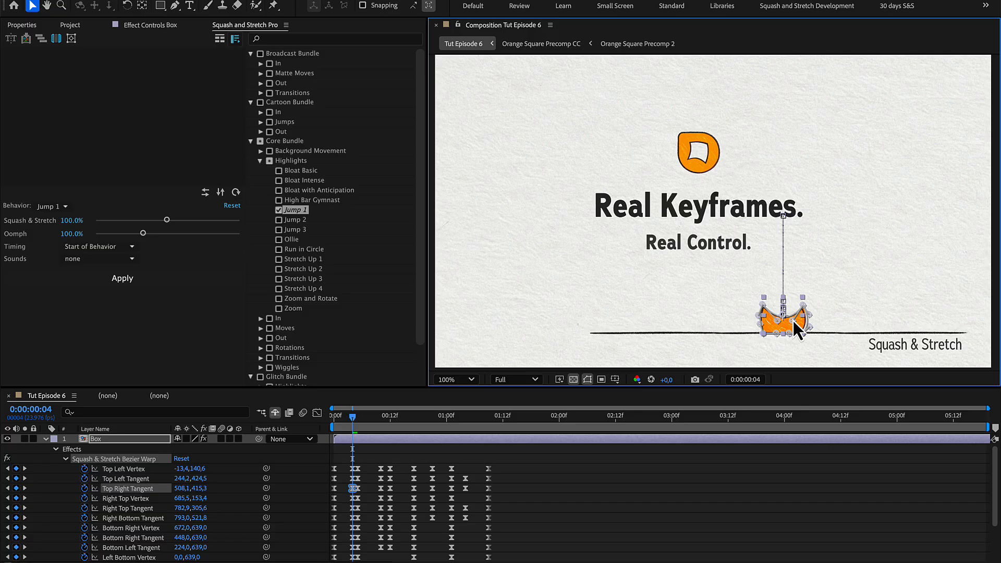
Select the Box layer to review its Squash & Stretch Bezier Warp vertex keyframes.
click(332, 415)
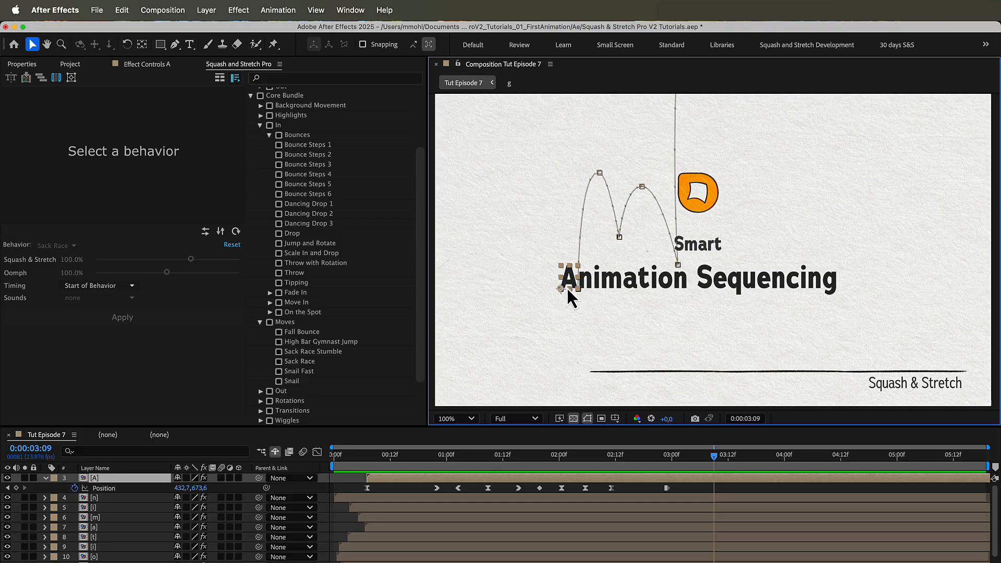
mouse_move(313, 373)
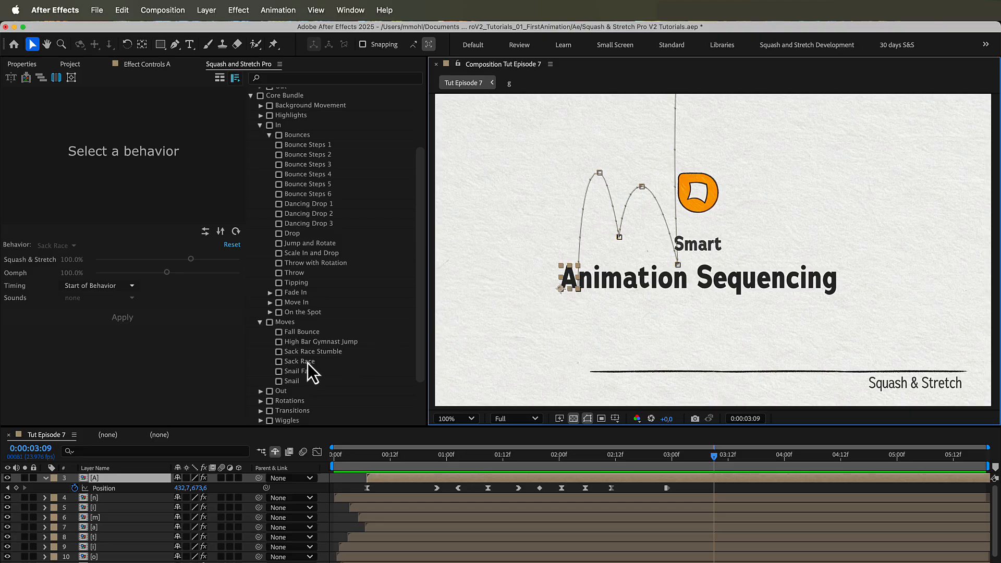
Apply Sack Race to letter A with End of Behavior timing, then scrub the bounce.
click(301, 361)
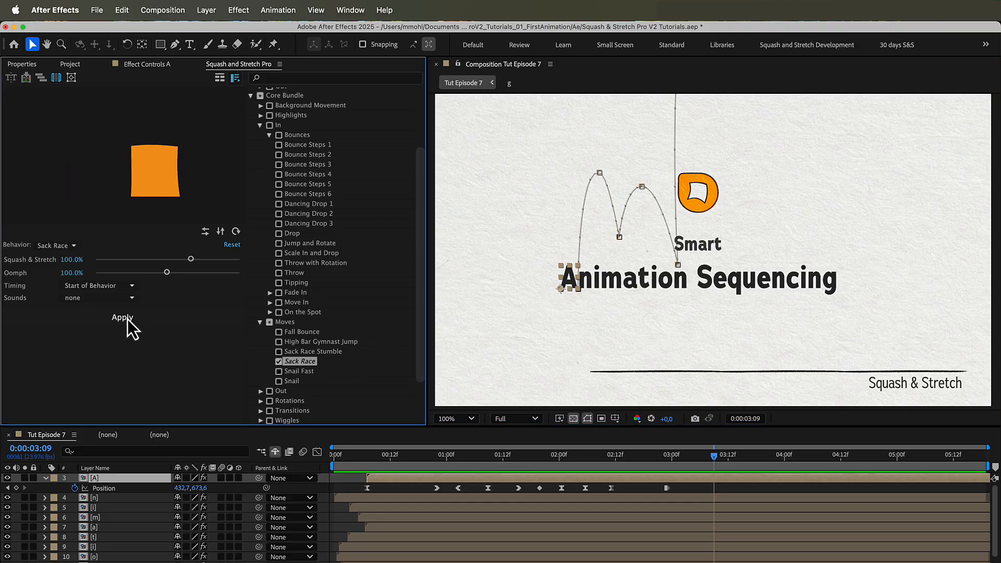
click(122, 318)
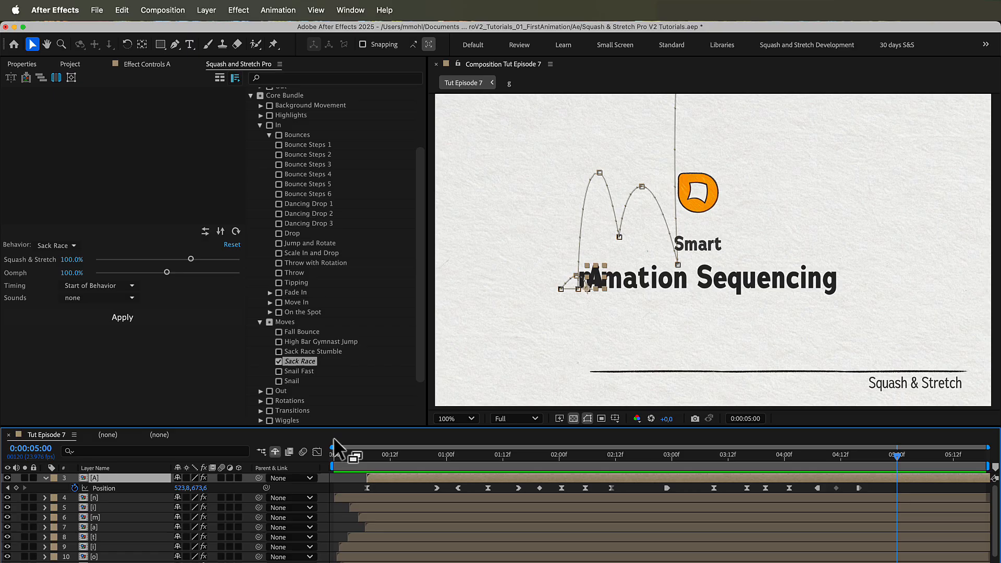
mouse_move(130, 22)
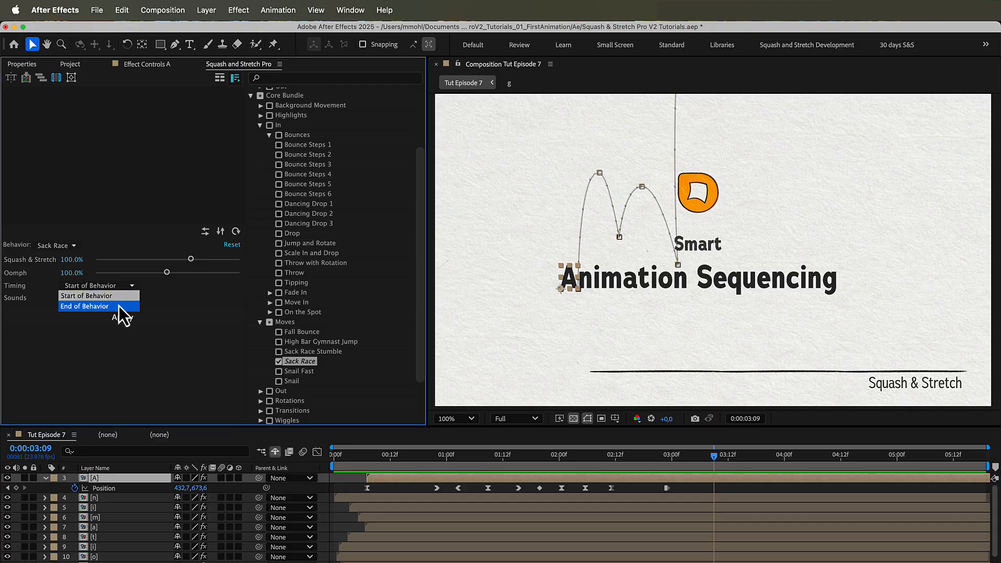
click(84, 306)
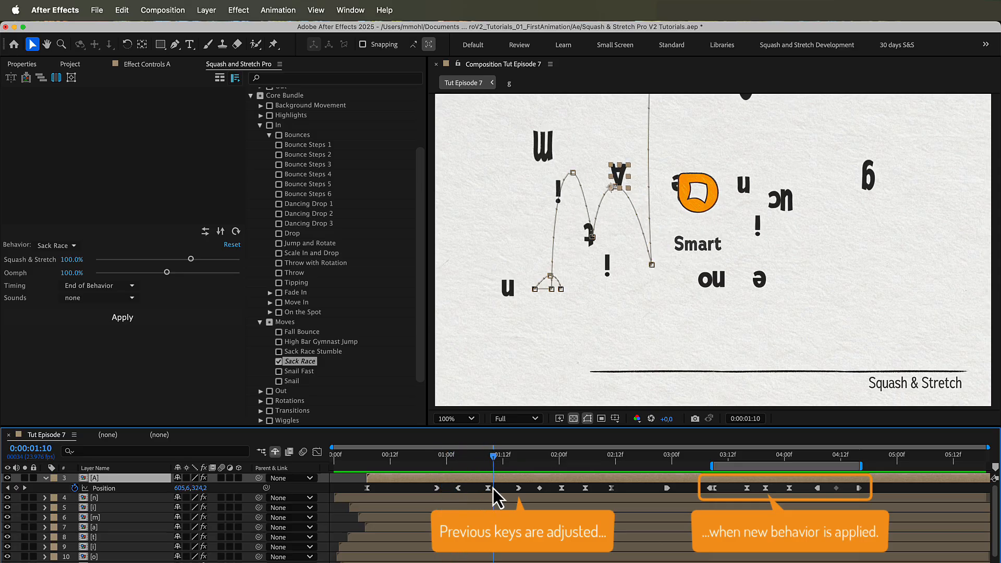
click(612, 455)
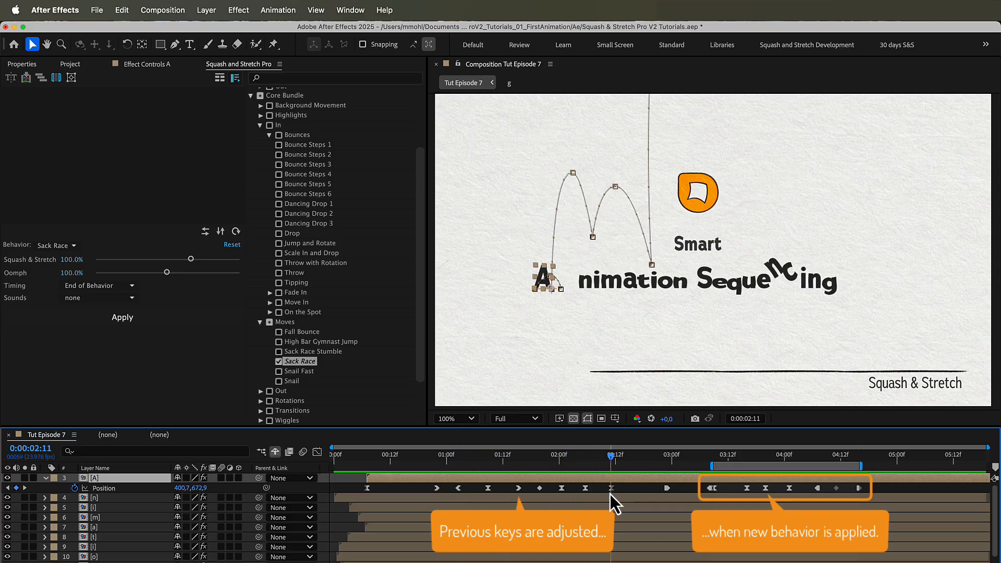
click(673, 455)
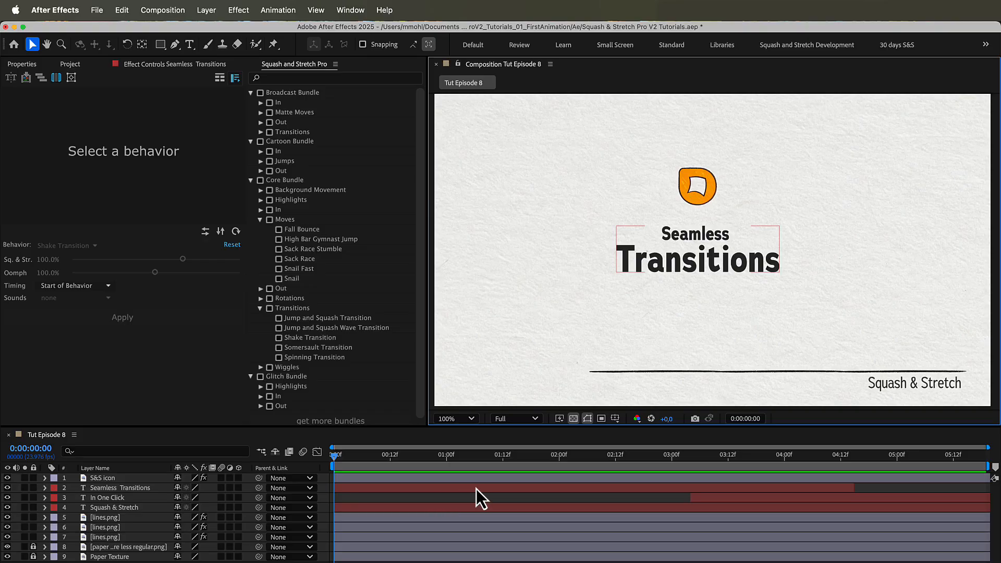
mouse_move(849, 501)
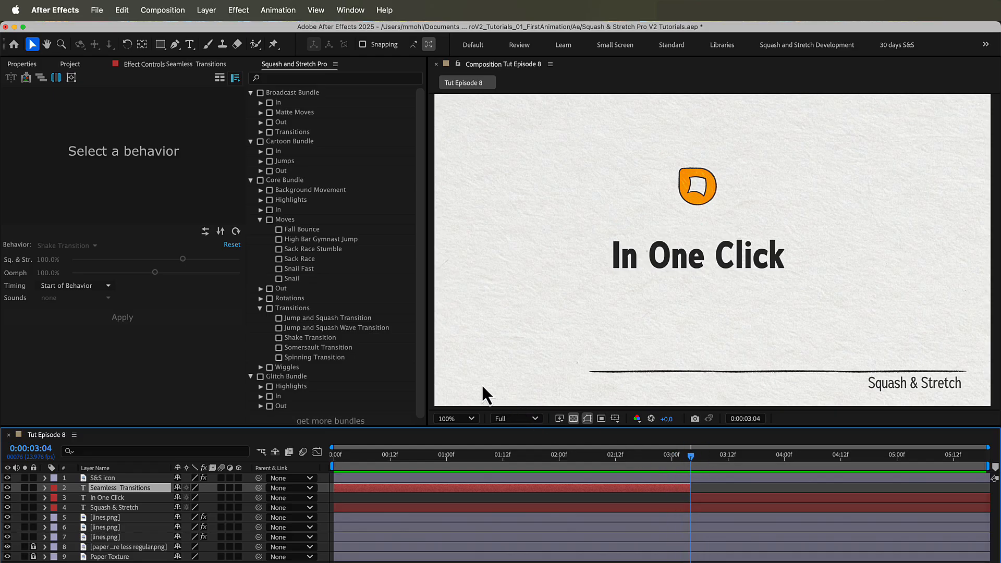
mouse_move(299, 321)
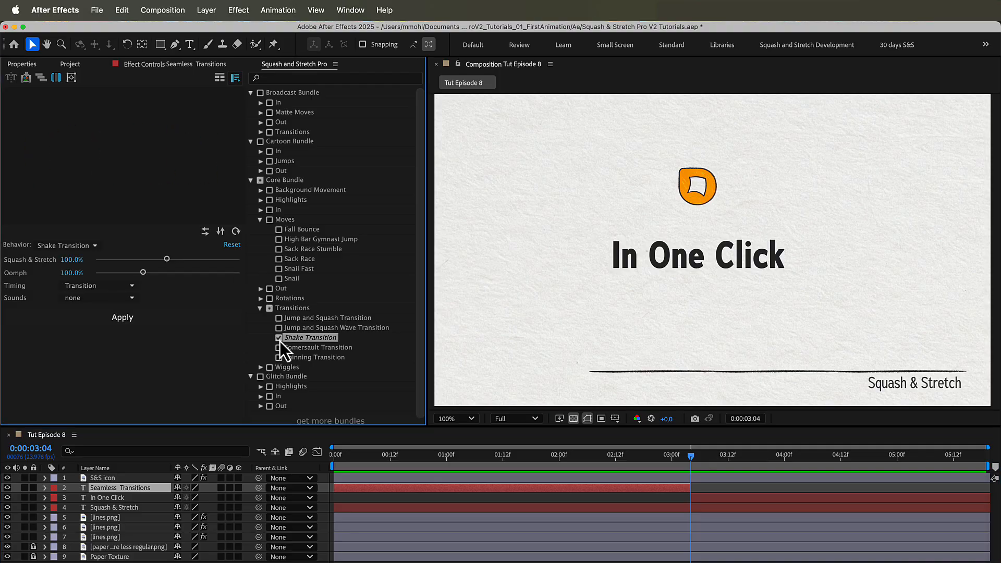
Apply Shake Transition to both titles in full-text mode and accept precomposing them.
click(108, 497)
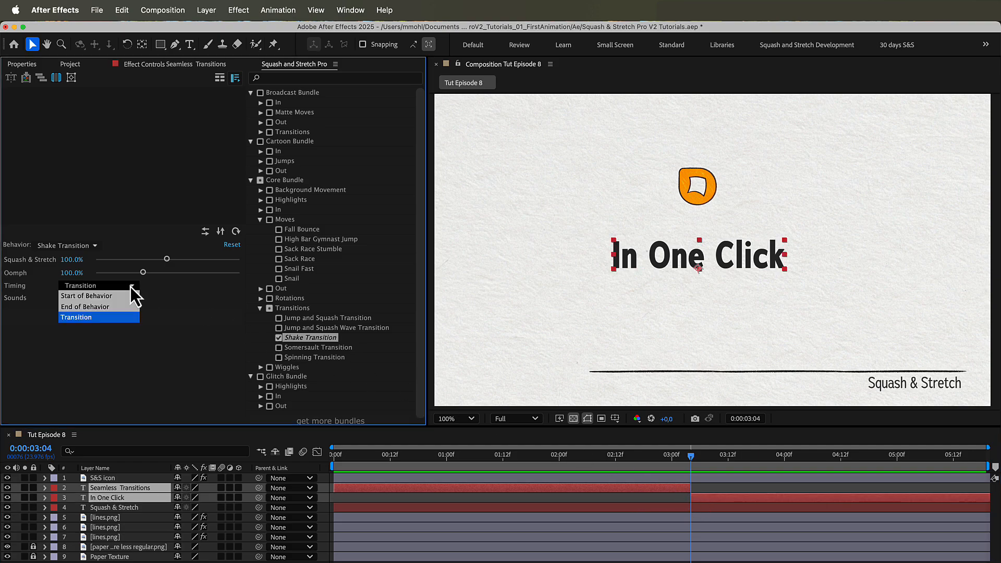
click(75, 317)
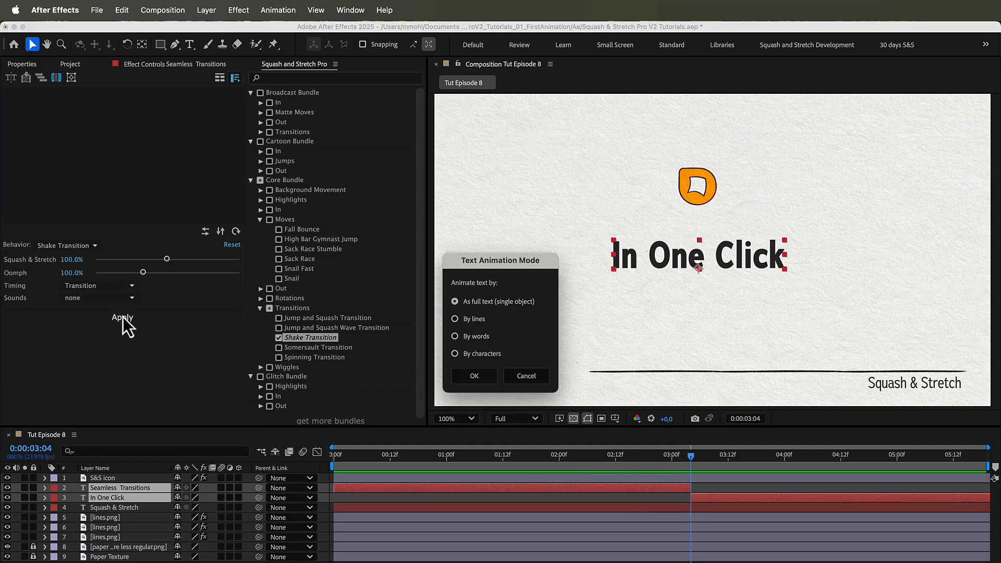
mouse_move(452, 319)
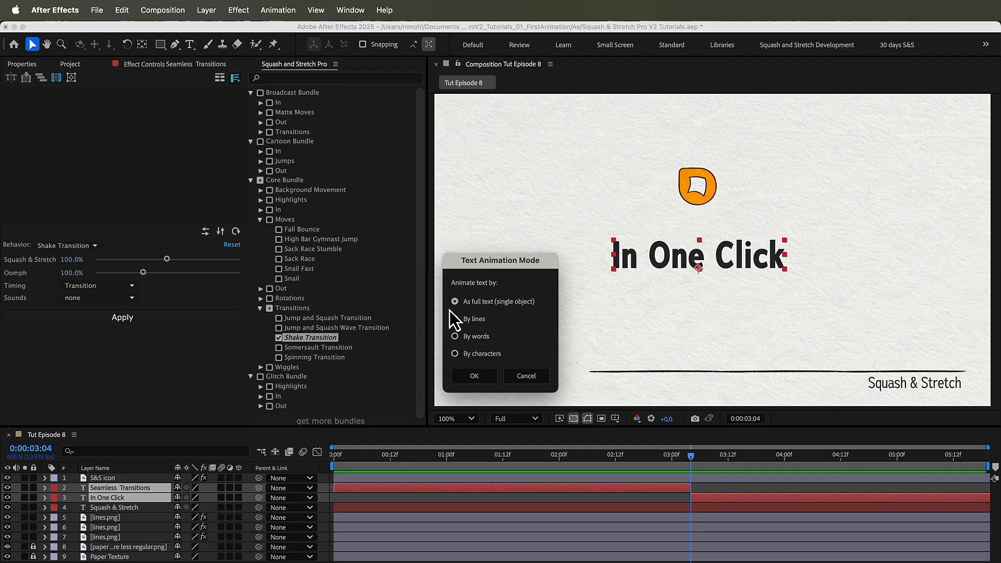
mouse_move(461, 370)
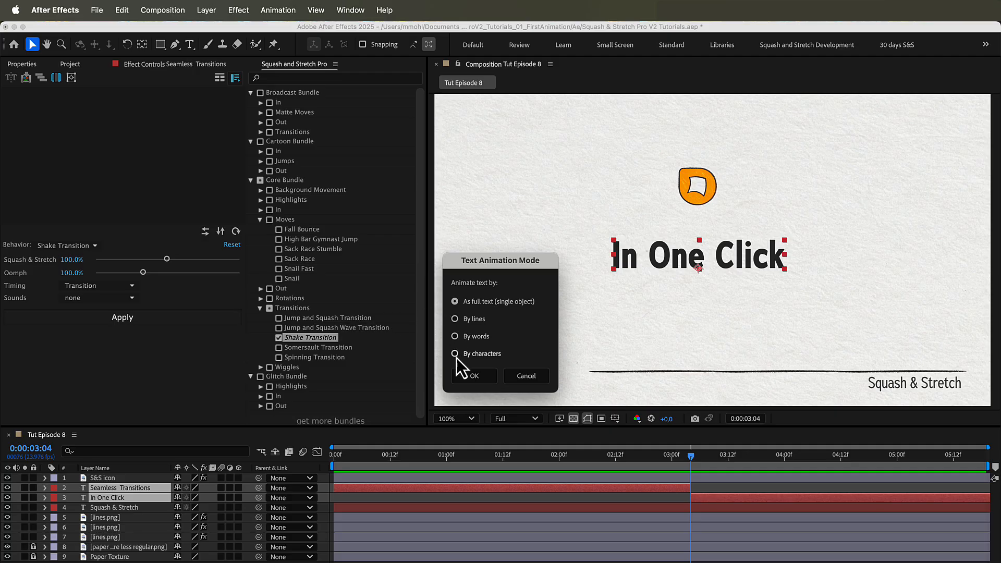
click(474, 376)
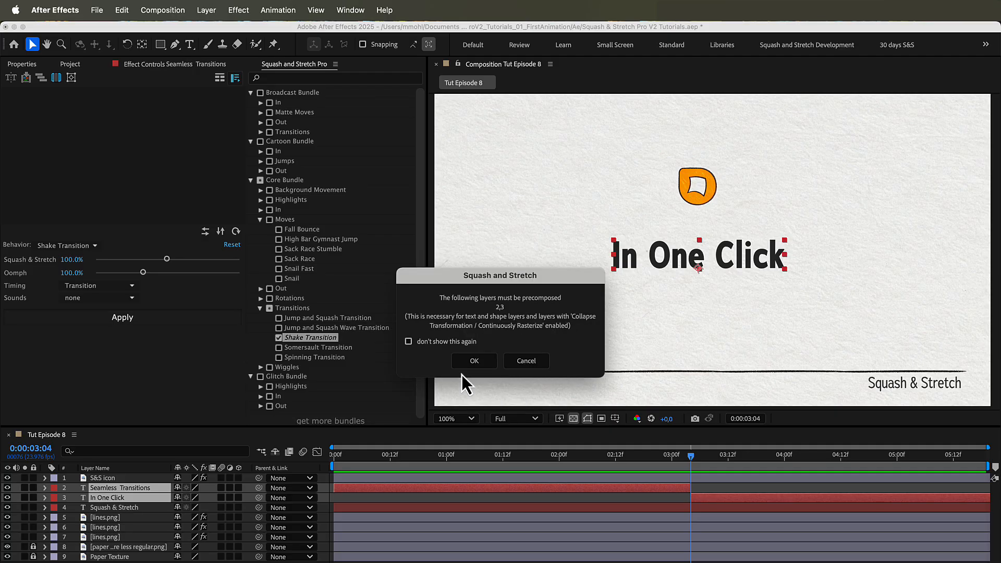
click(473, 360)
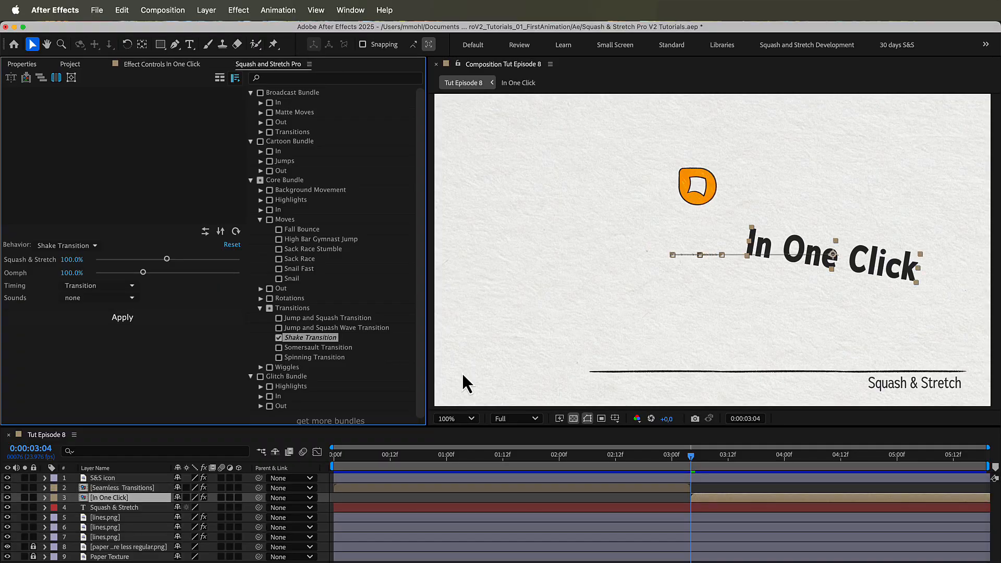
click(333, 454)
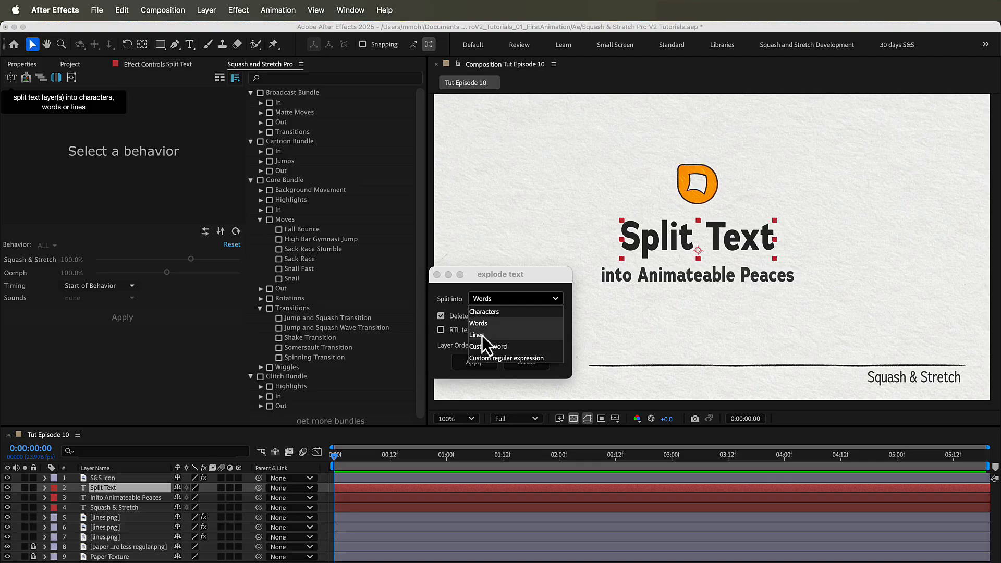
mouse_move(489, 345)
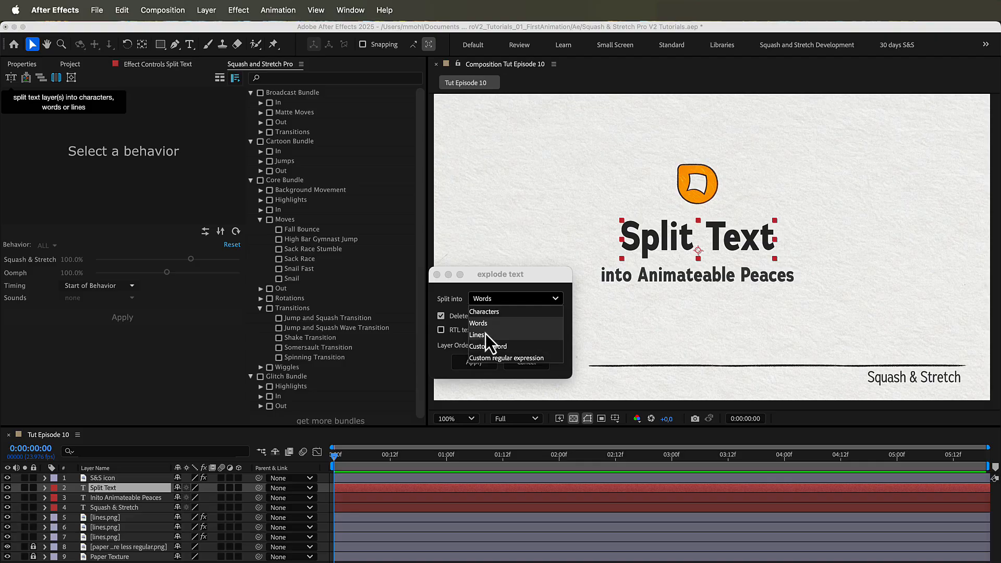
Explode the Split Text title by Characters, deleting the original layer.
click(484, 311)
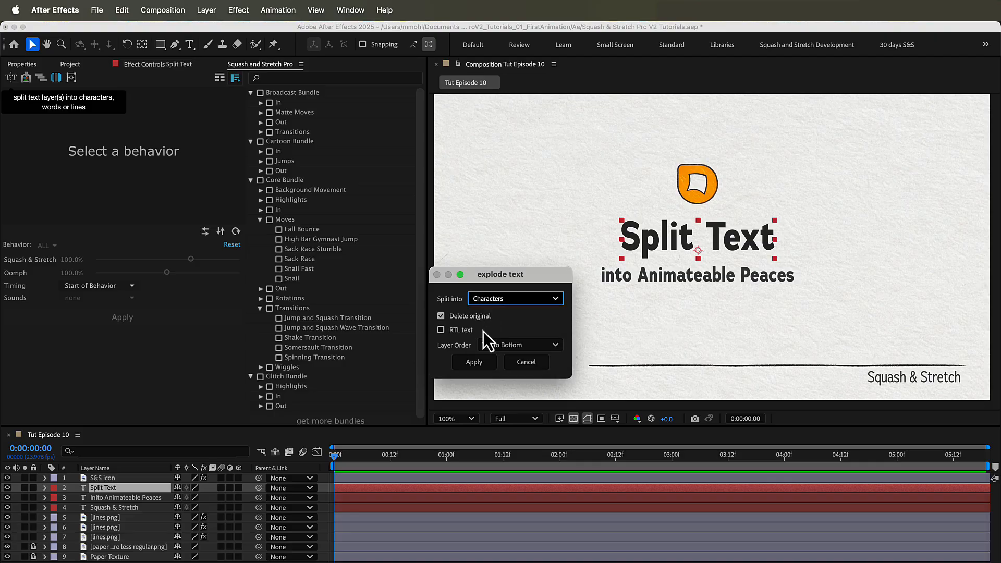
click(473, 362)
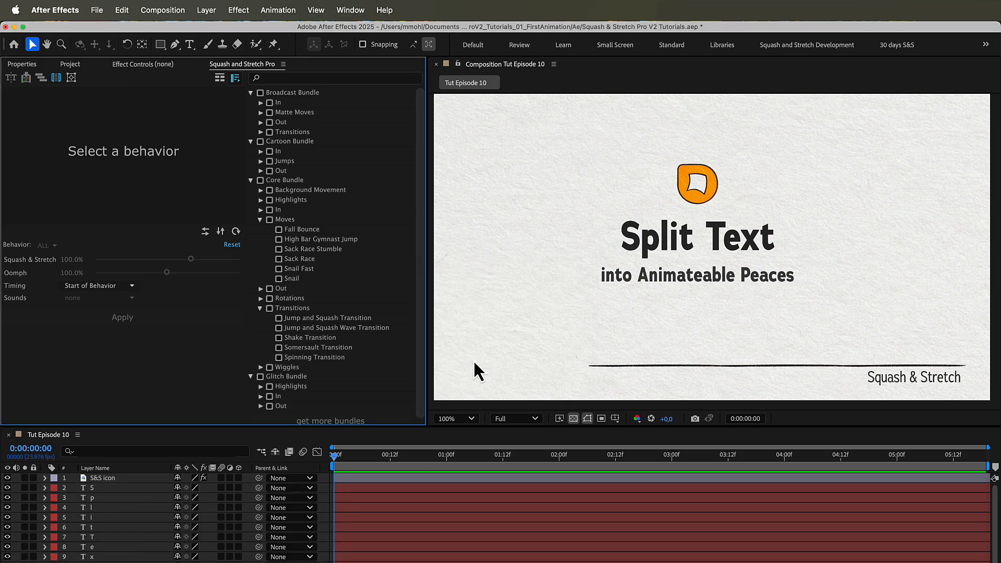
click(118, 498)
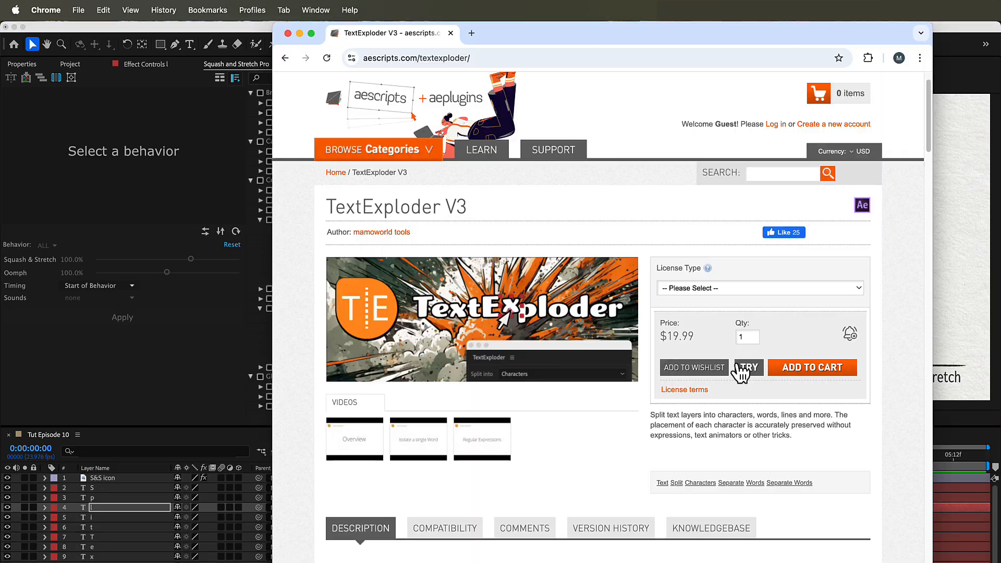
Scroll the TextExploder V3 page down to its character, word and line split options.
click(748, 367)
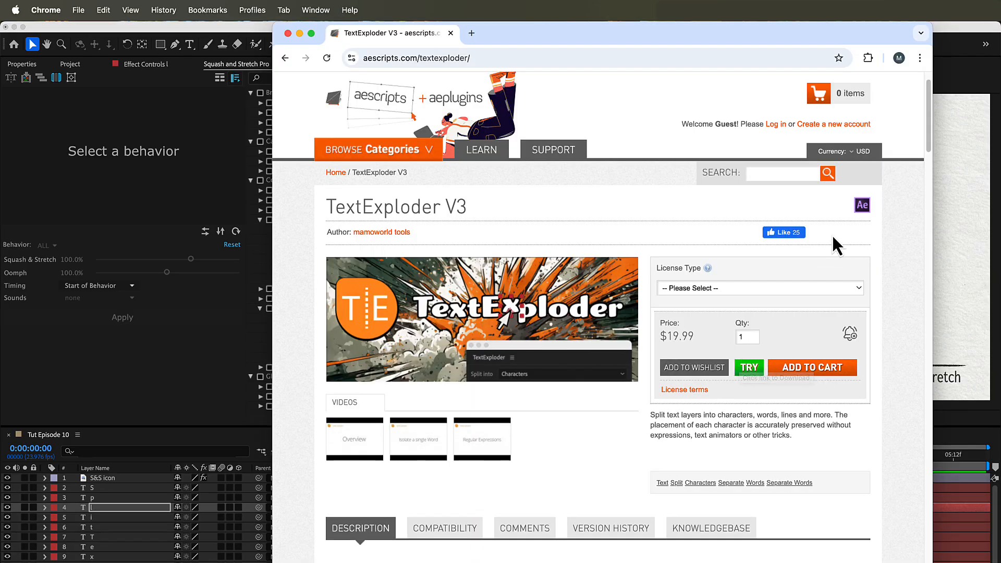
scroll(down, 3)
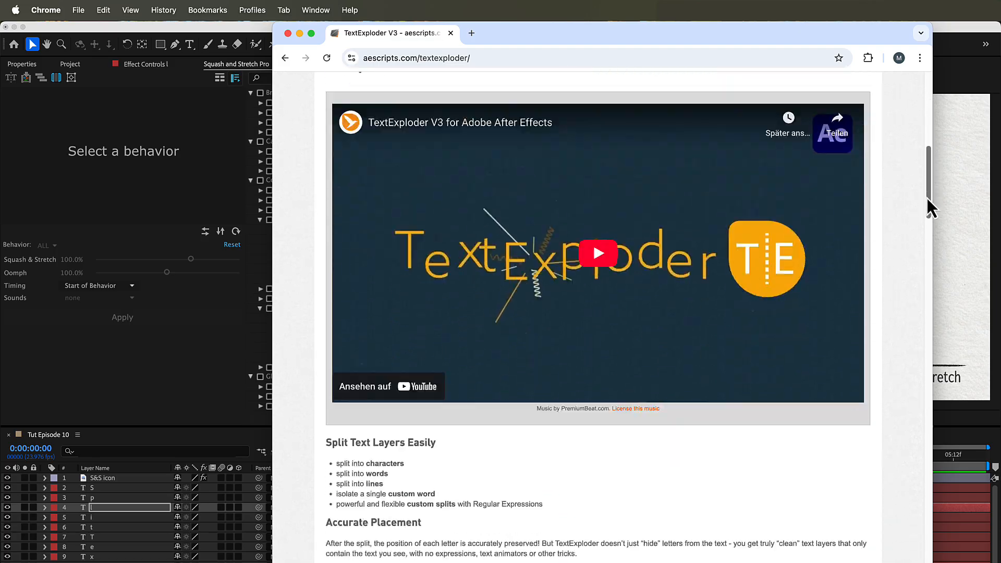
scroll(down, 3)
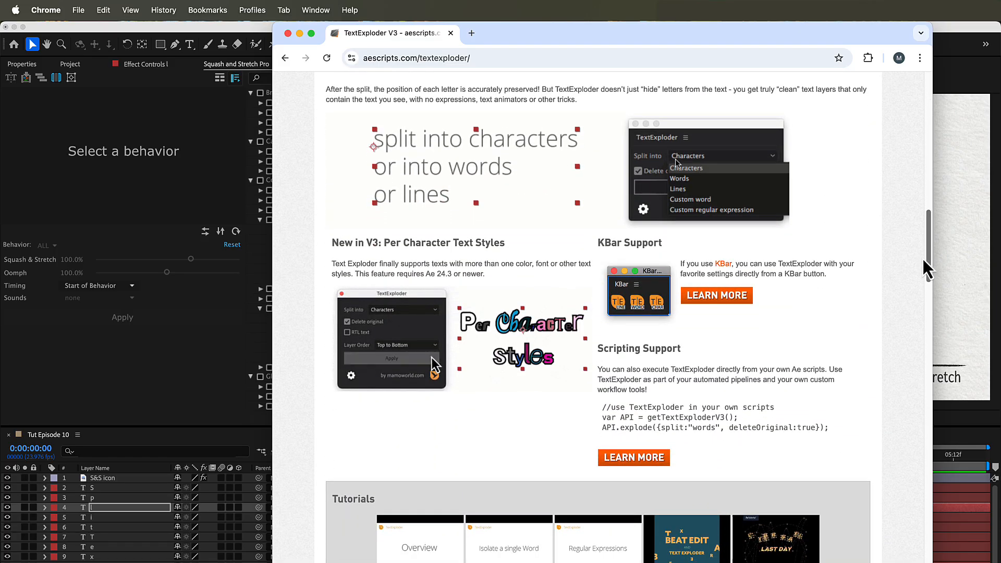
click(677, 189)
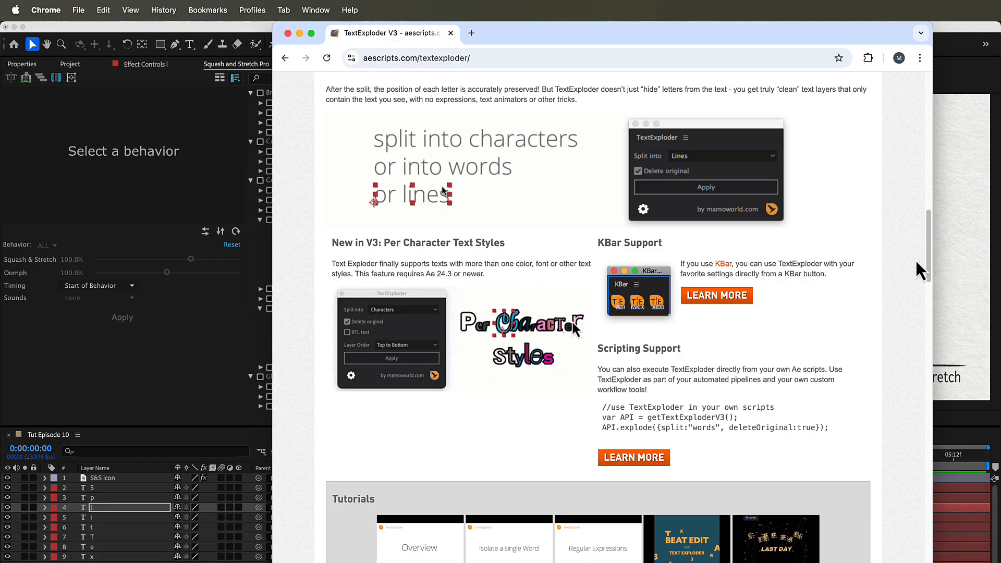
scroll(down, 3)
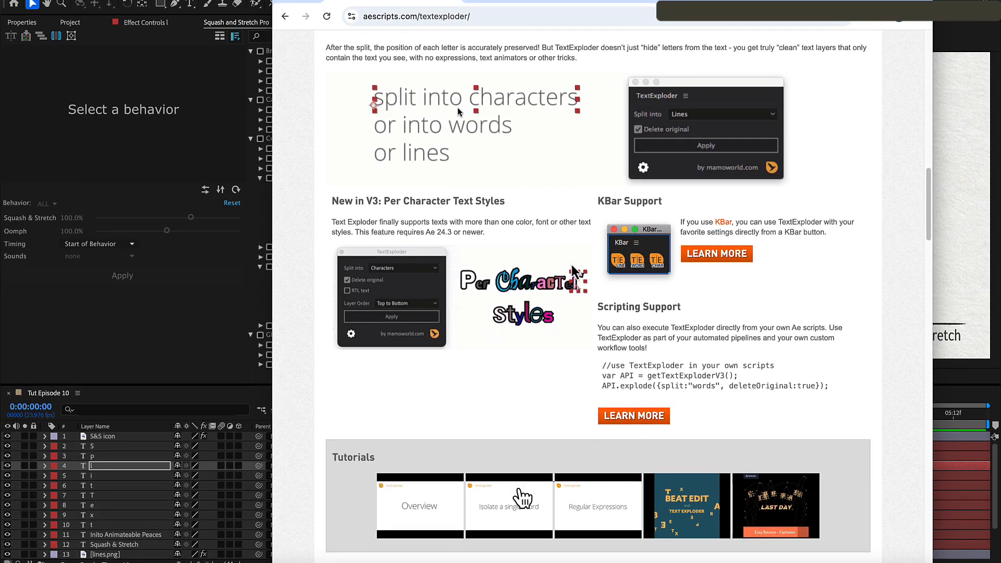
mouse_move(594, 507)
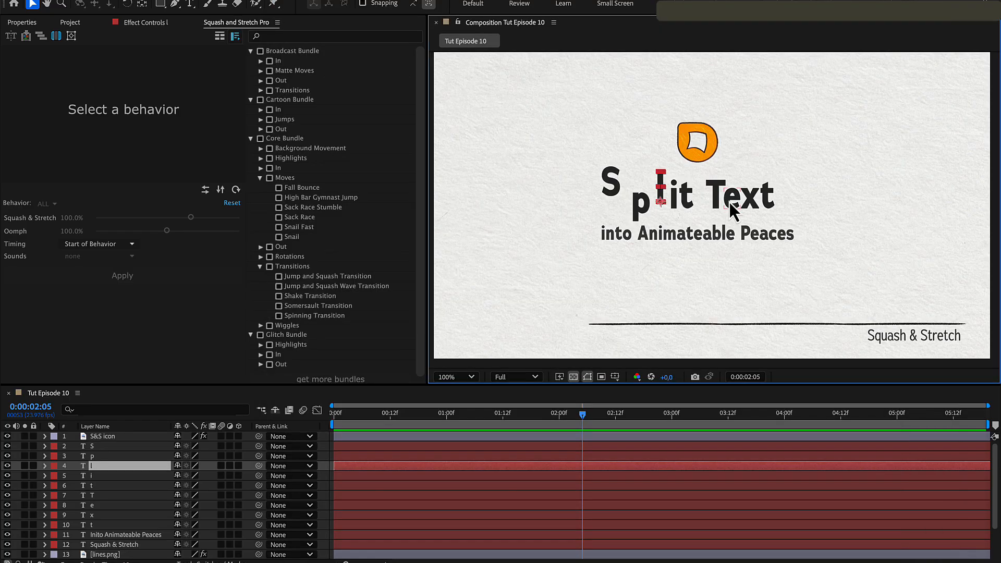
Apply Core Bundle In to the into Animateable Peaces text using By characters mode.
click(126, 535)
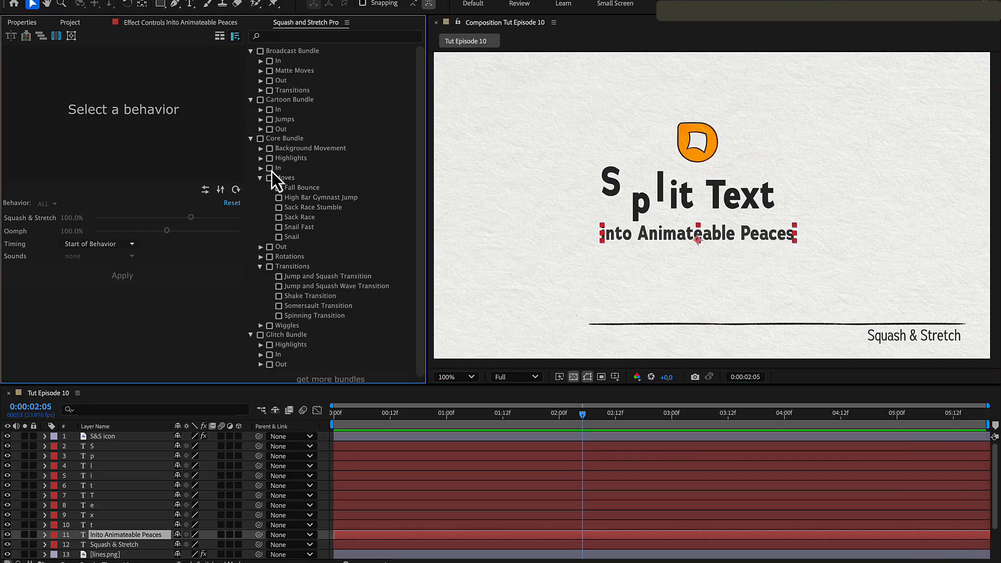
click(269, 167)
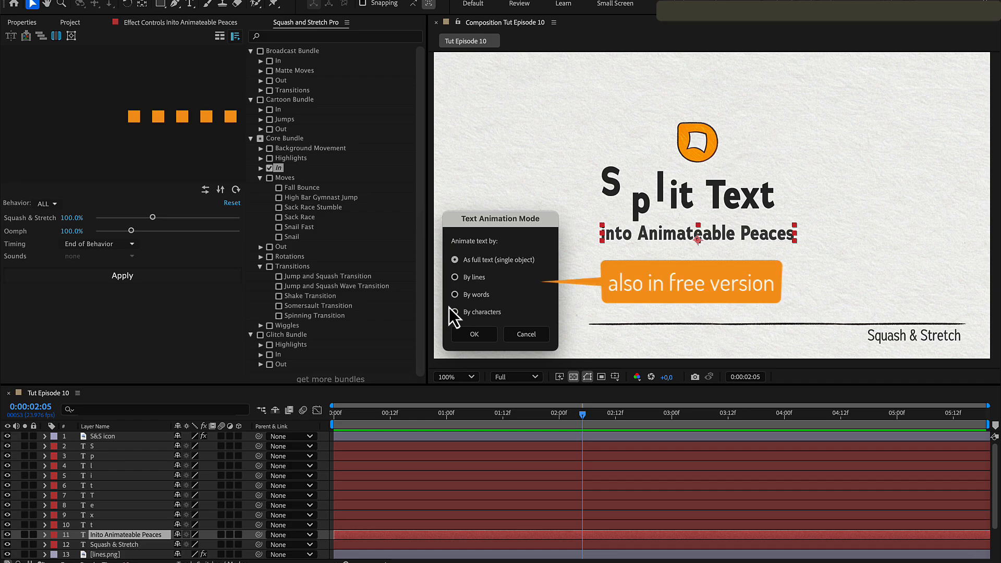
click(455, 312)
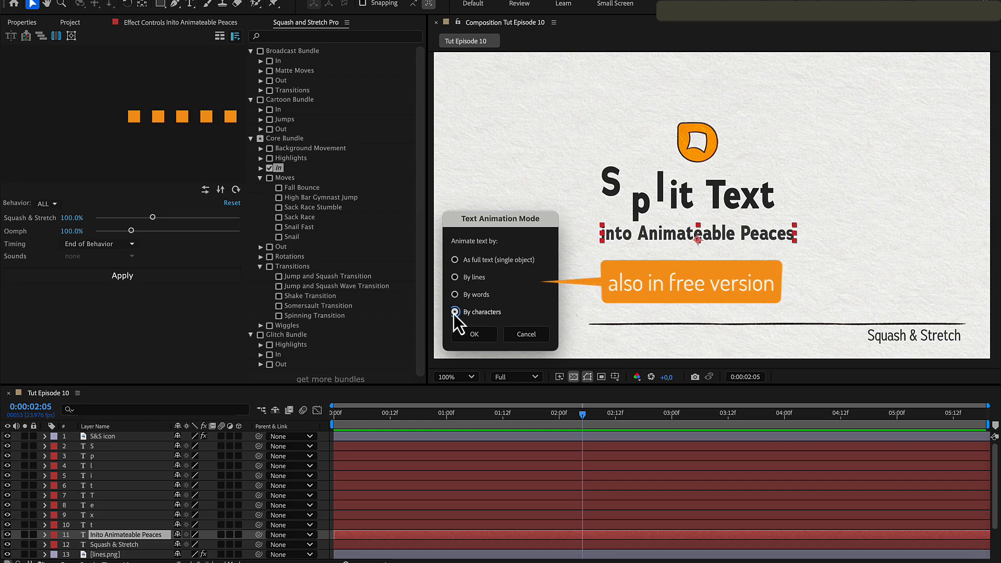
click(473, 334)
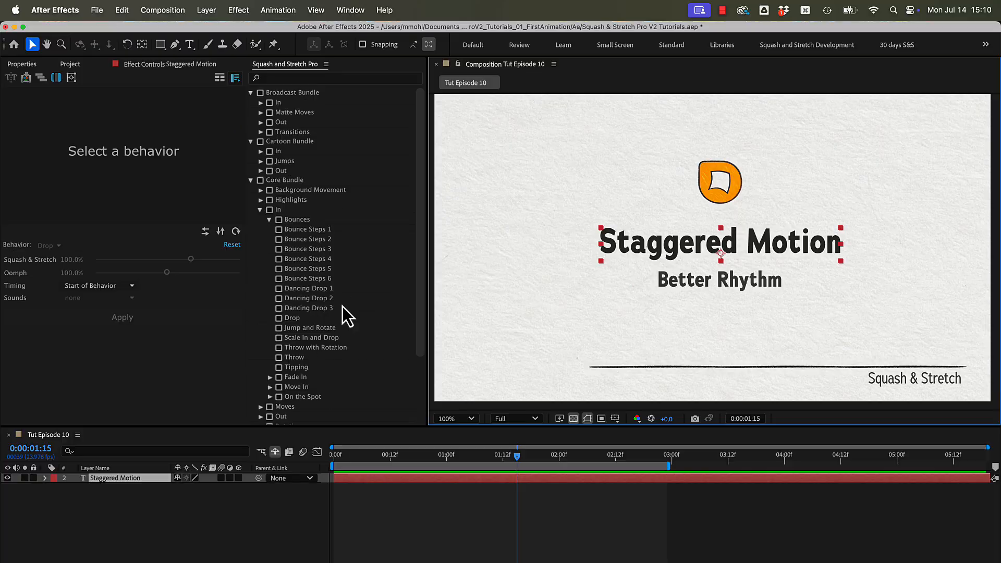
Apply the Bounces > Drop behavior to Staggered Motion with By characters mode.
click(292, 318)
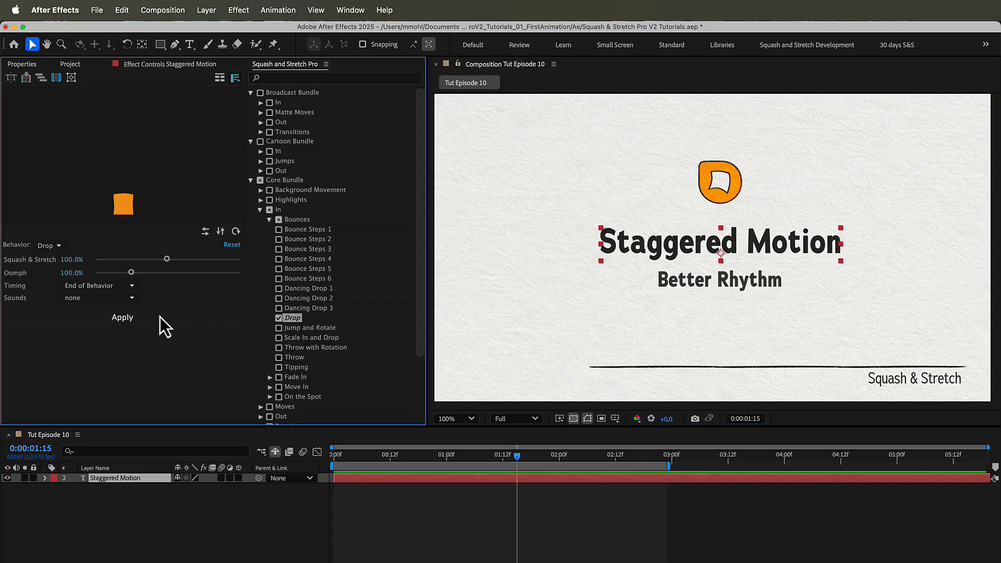
click(122, 318)
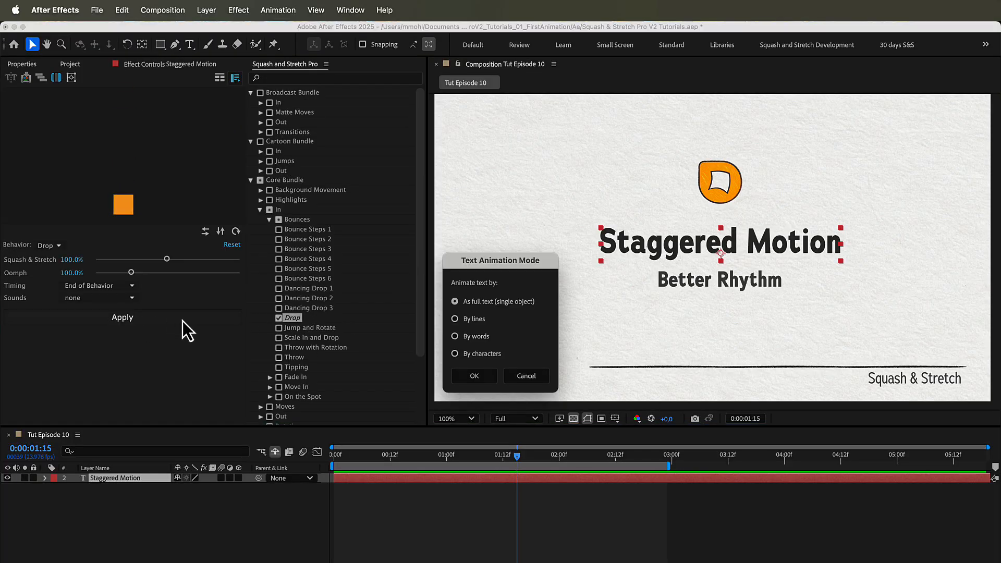
click(454, 353)
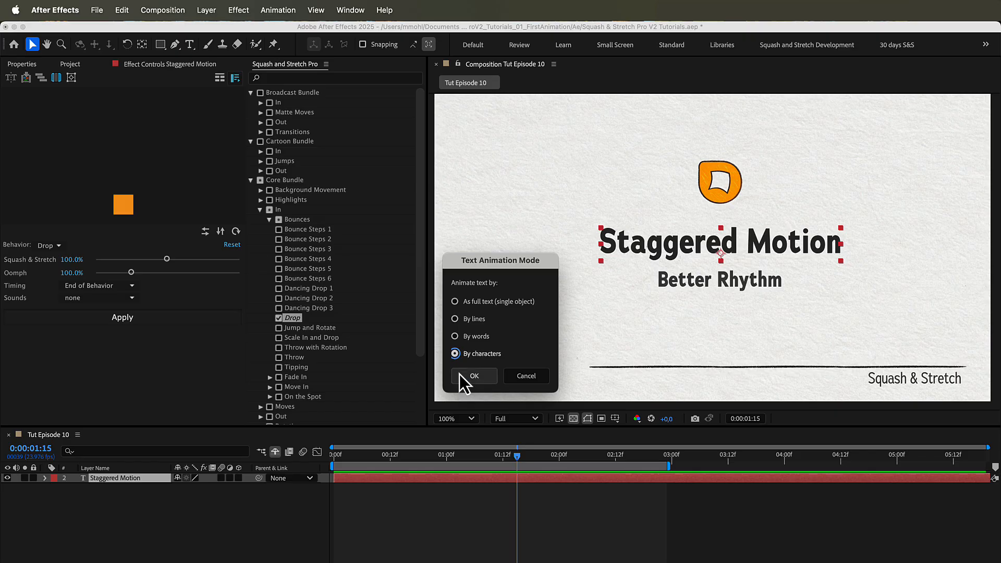
click(473, 376)
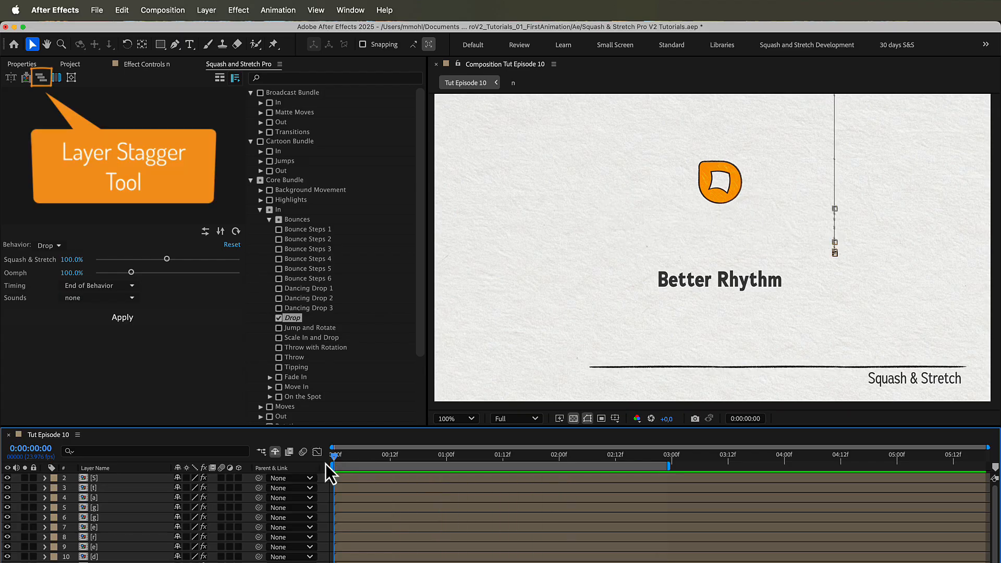
mouse_move(319, 452)
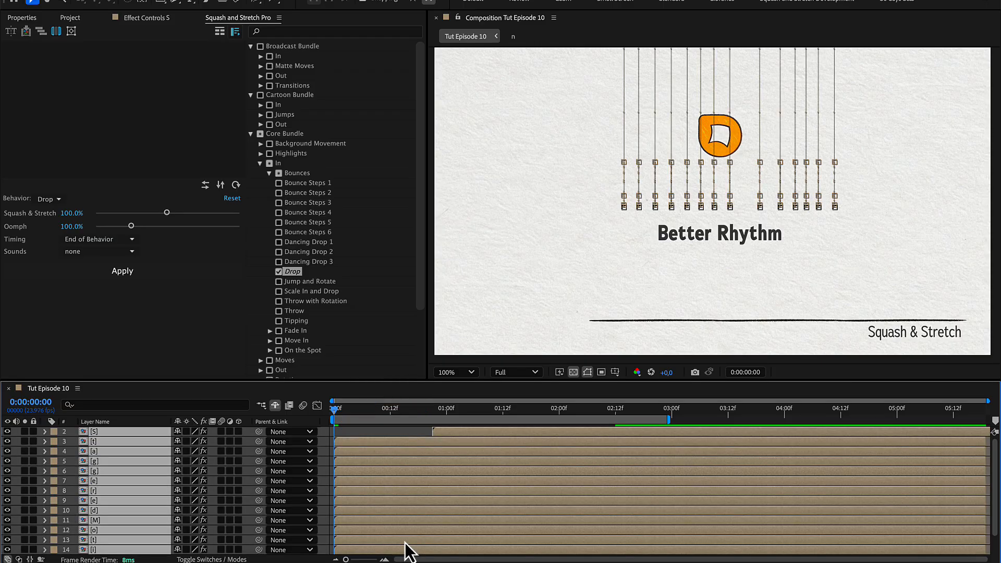
mouse_move(150, 236)
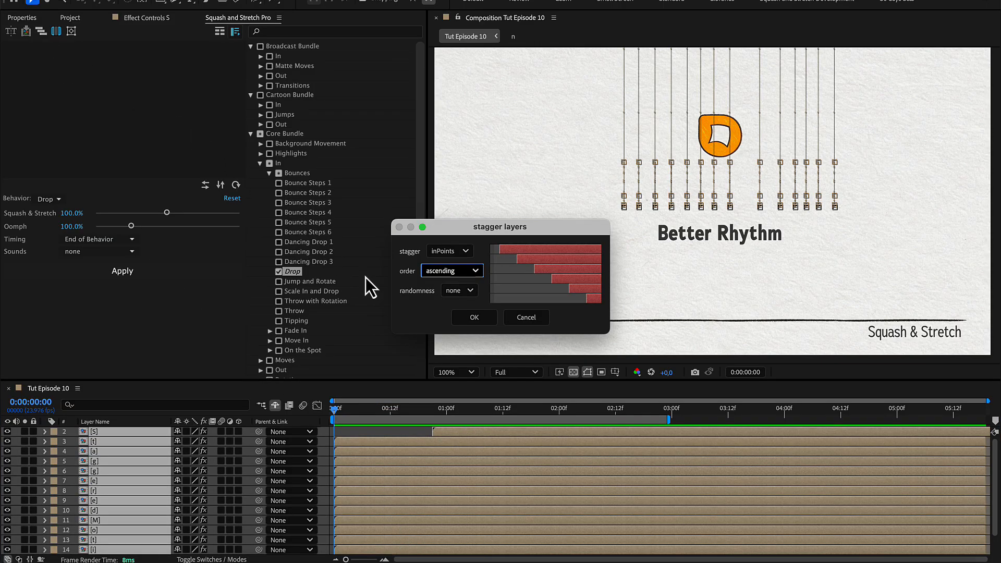
Stagger the letter layers in ascending order with some randomness using Layer Stagger.
click(474, 317)
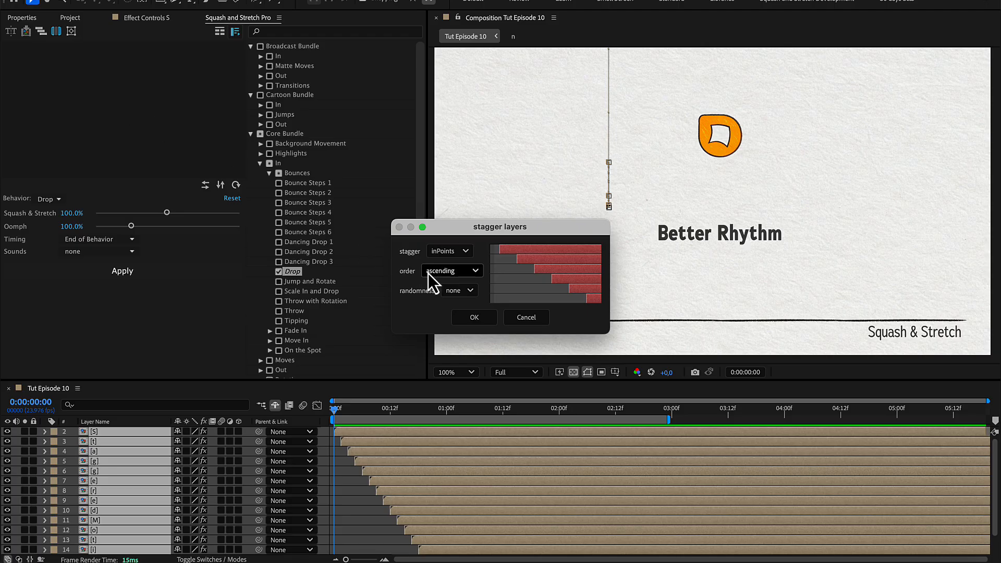
click(452, 270)
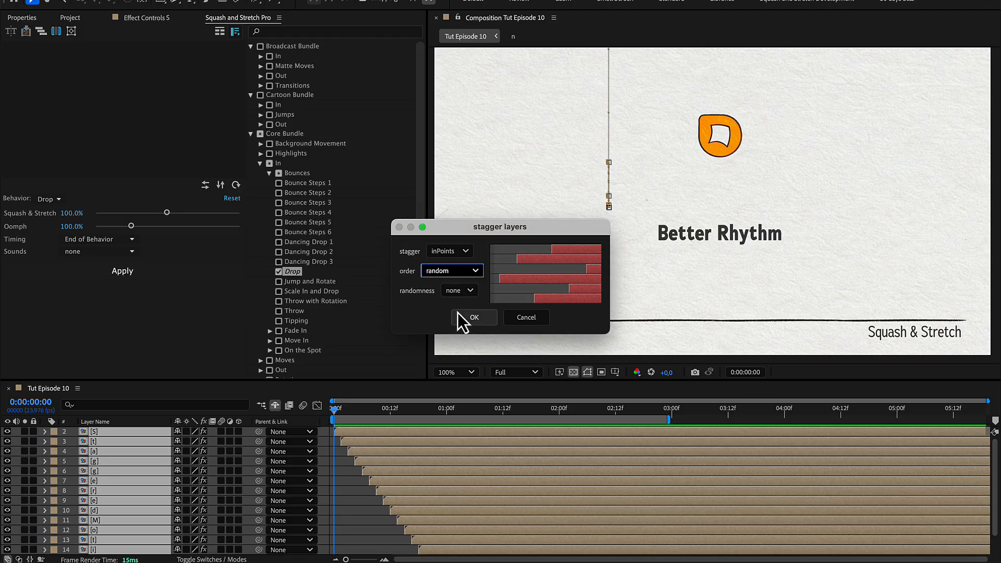
click(474, 318)
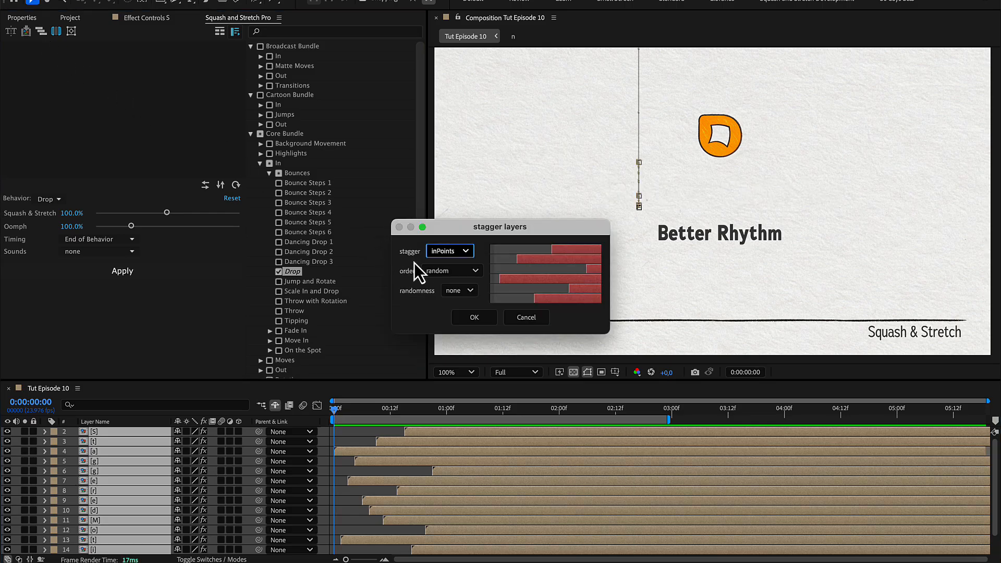
click(452, 270)
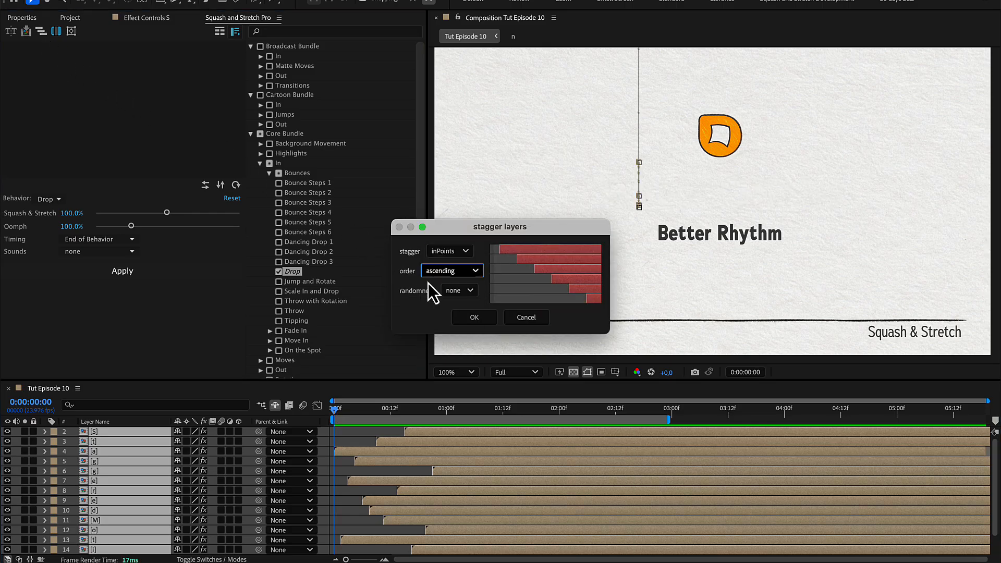
click(459, 290)
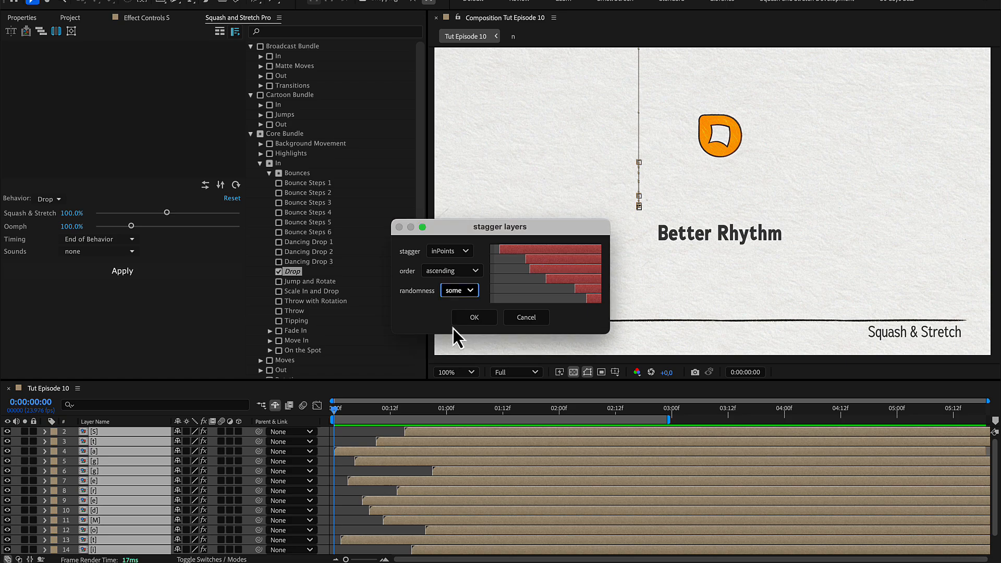
click(474, 318)
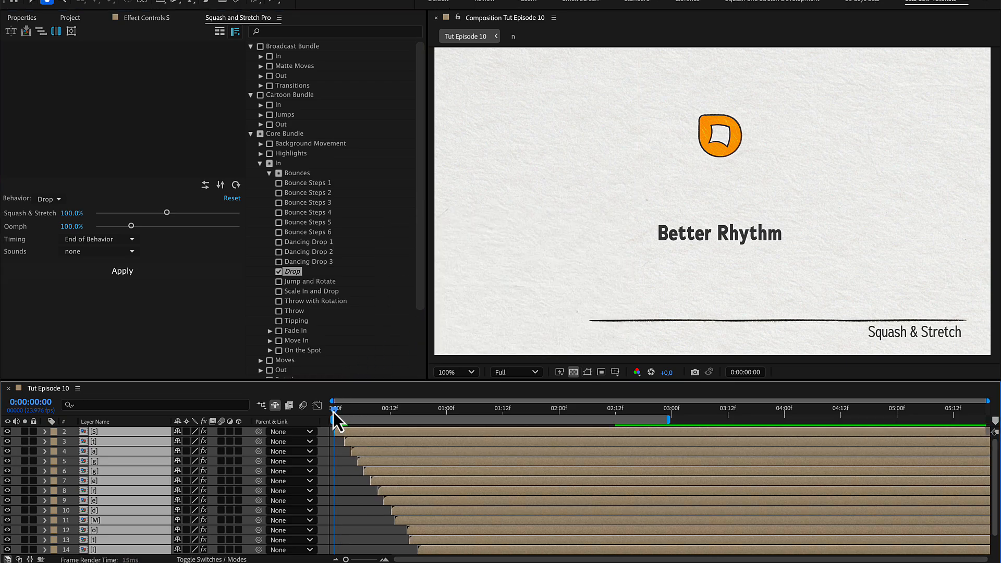
click(546, 408)
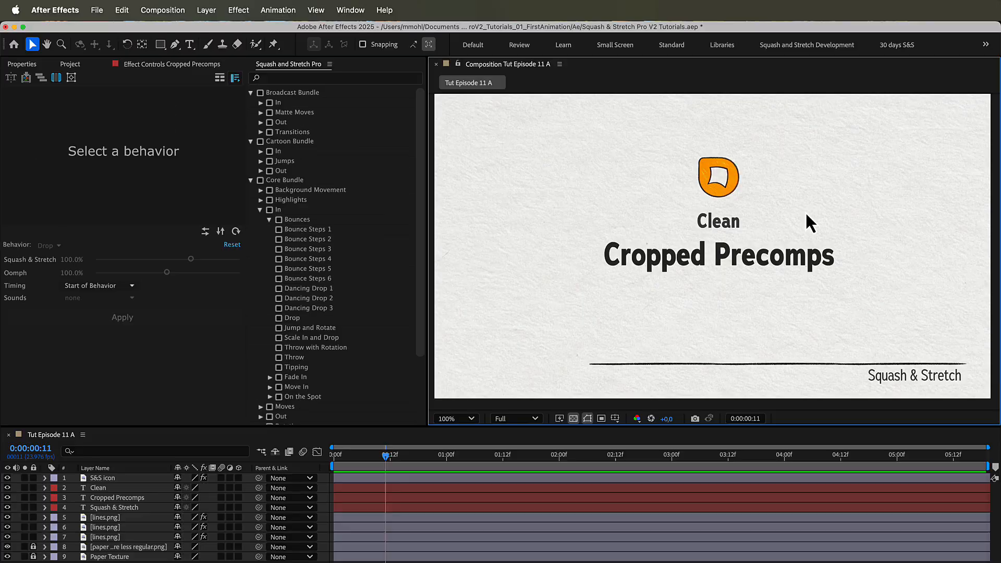
Pre-compose the Cropped Precomps layer, moving all attributes and opening the new composition.
right_click(719, 255)
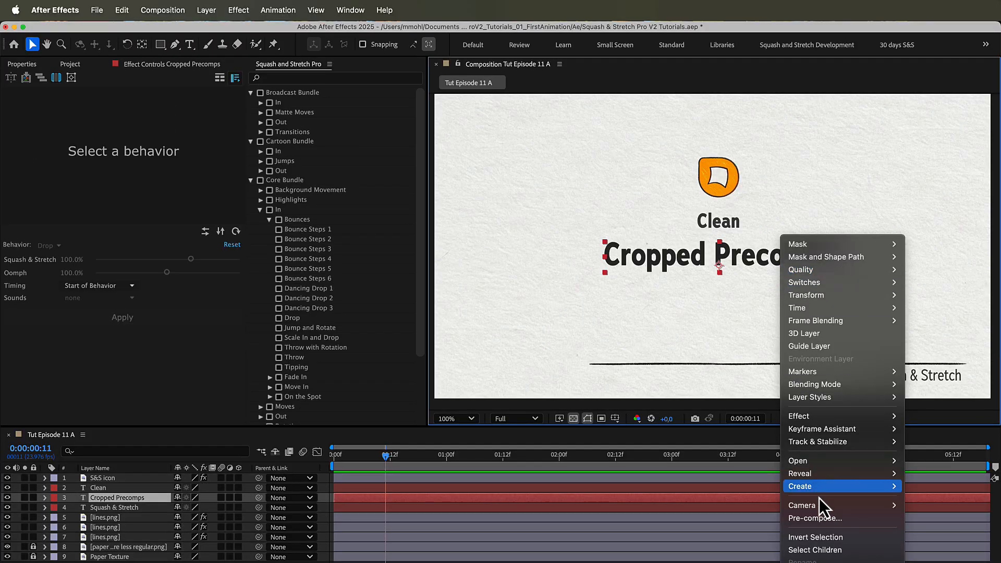
click(816, 518)
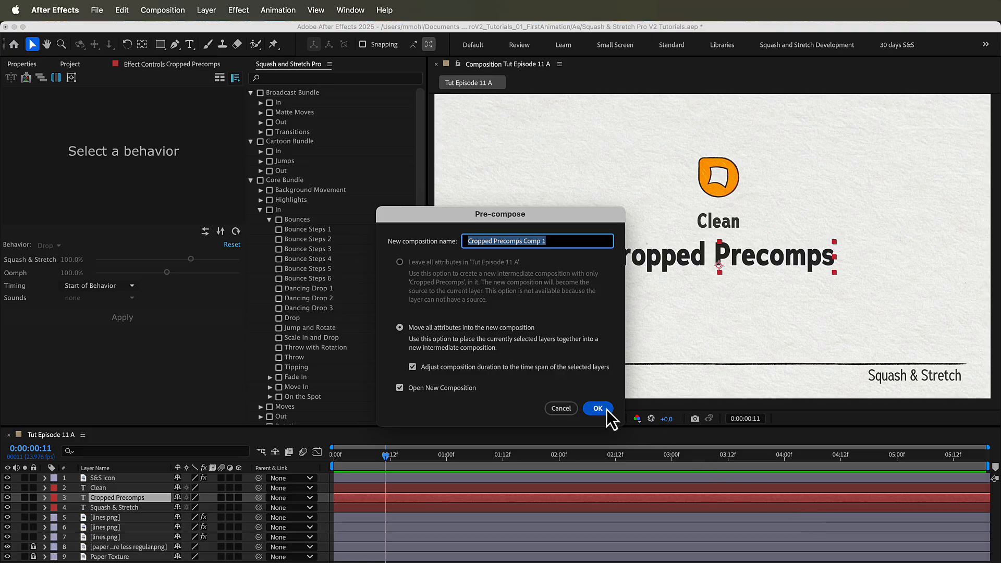
click(122, 10)
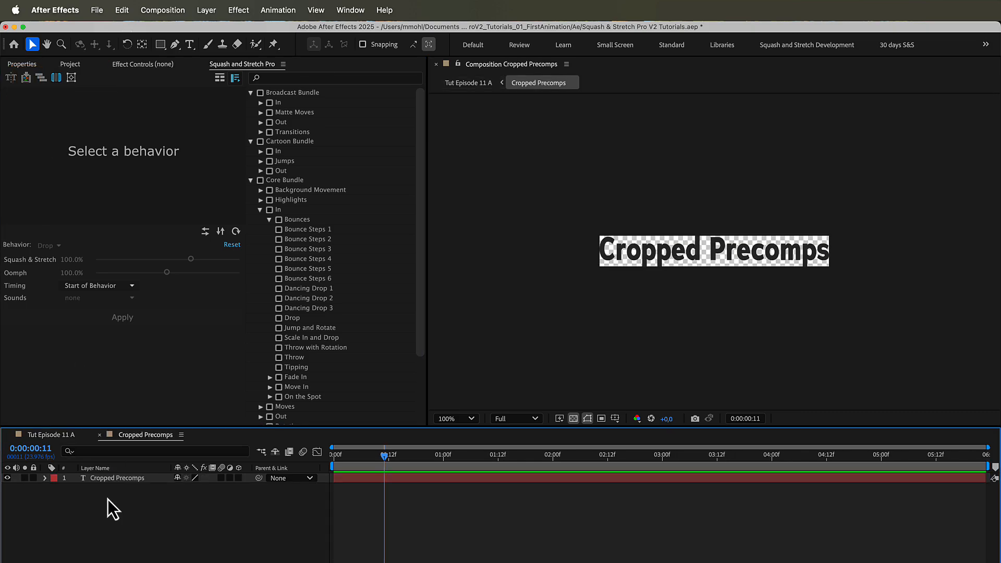
mouse_move(605, 280)
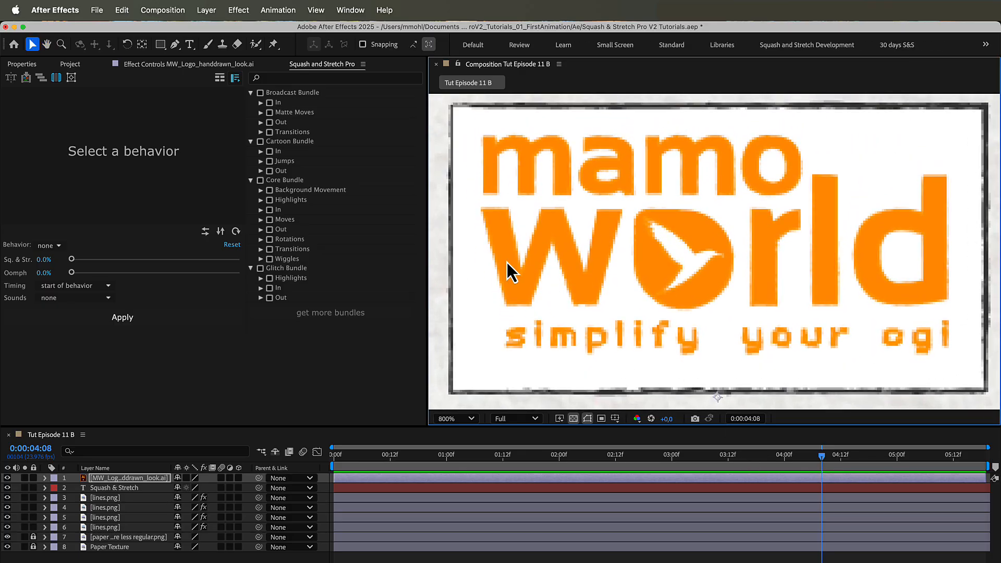
Pick the Rectangle tool and open the MW_Logo_handdrawn_look.ai precomp in Tut Episode 11 B.
click(159, 44)
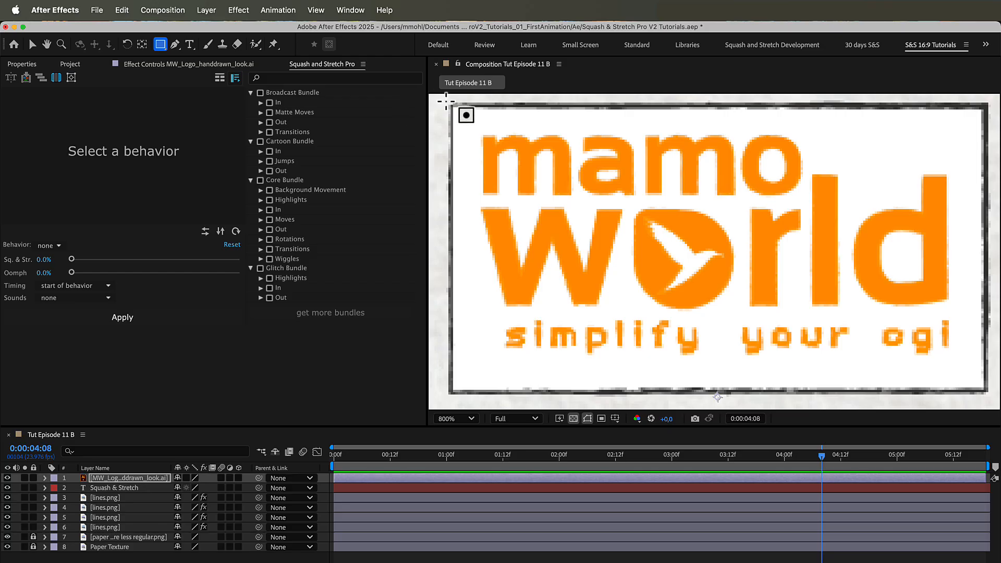
click(45, 478)
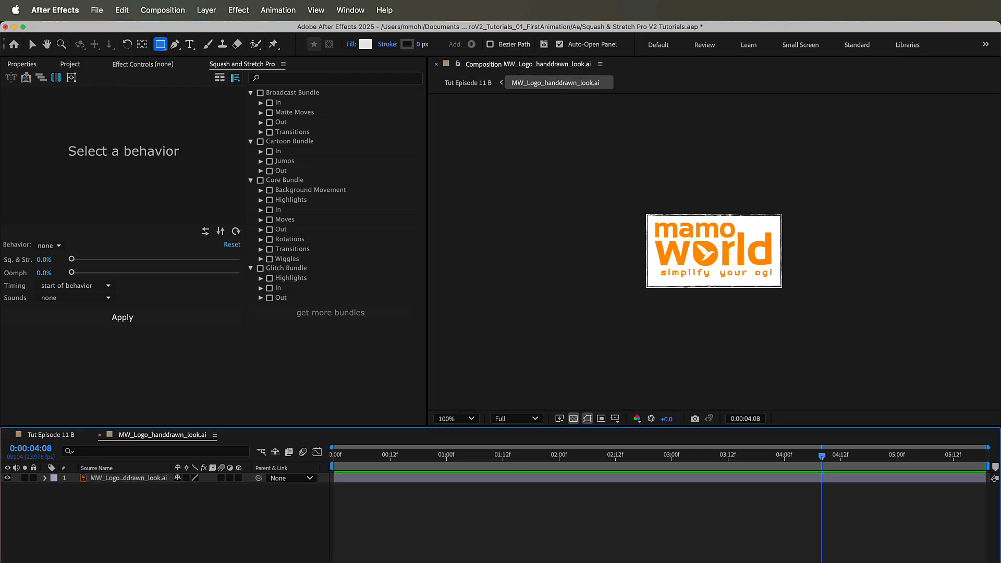
click(468, 83)
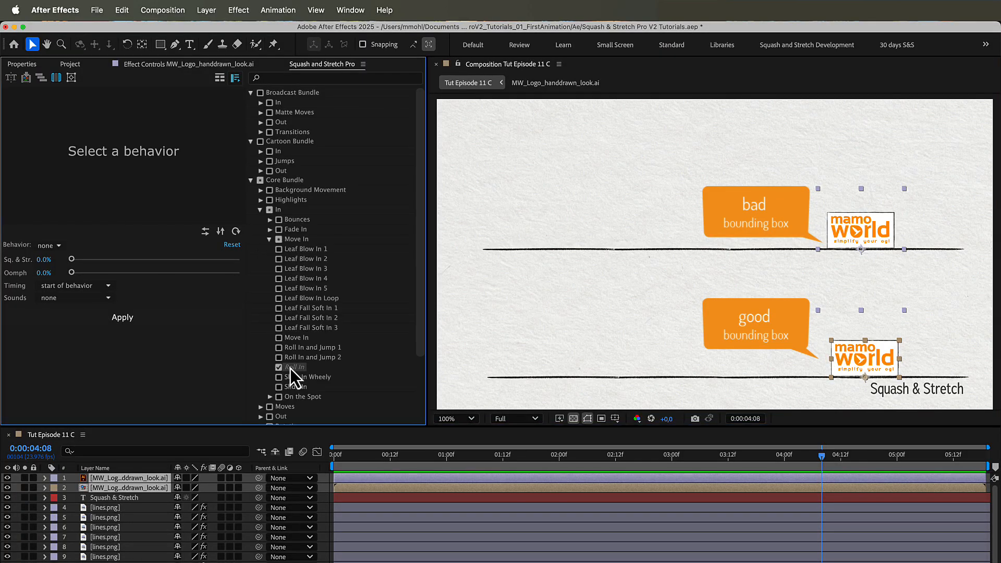
Apply the Core Bundle Move In entrance behavior to the tightly cropped mamo world logo.
click(295, 368)
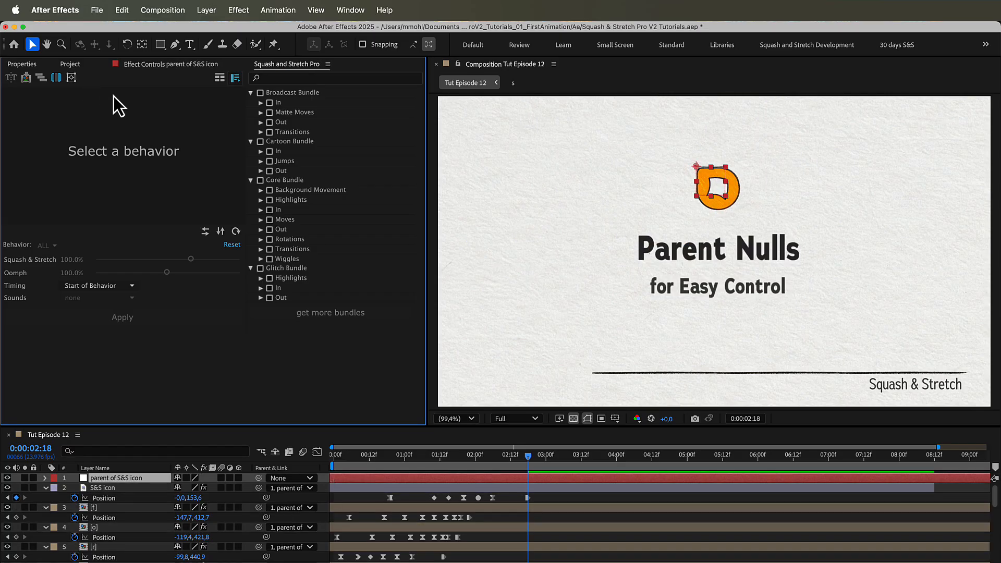
mouse_move(578, 165)
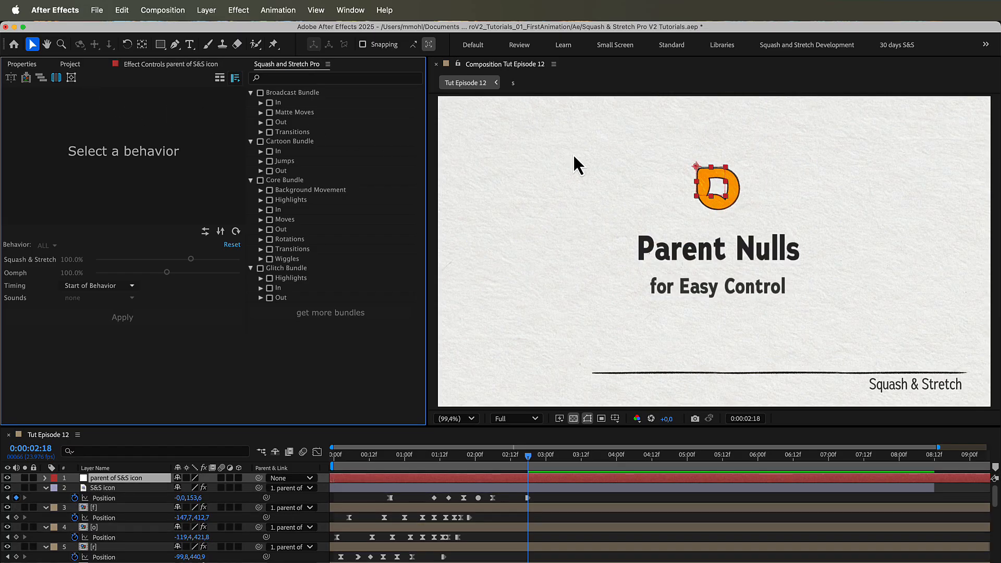
mouse_move(699, 179)
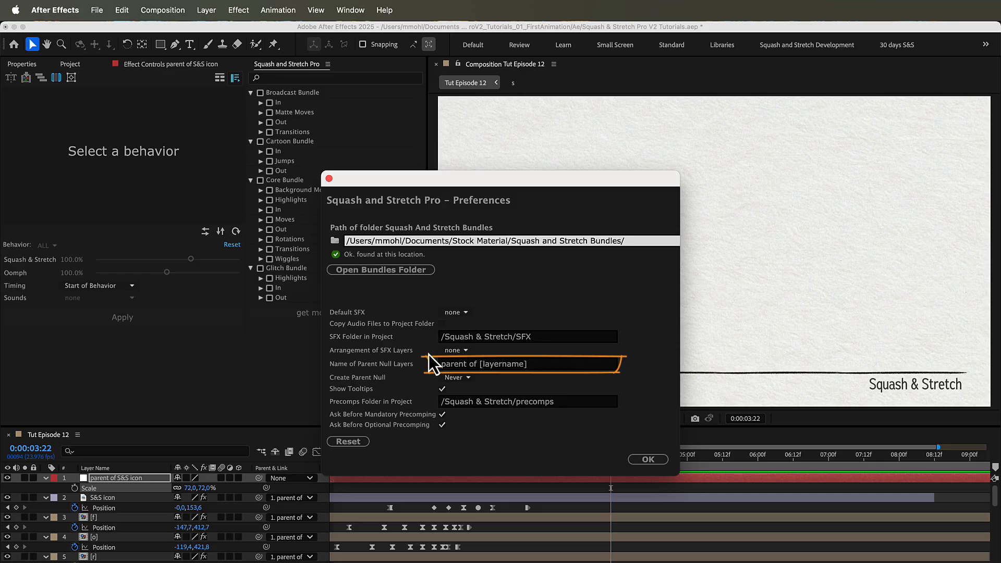
Inspect the parent null naming pattern and list the Create Parent Null options, still Never.
click(444, 392)
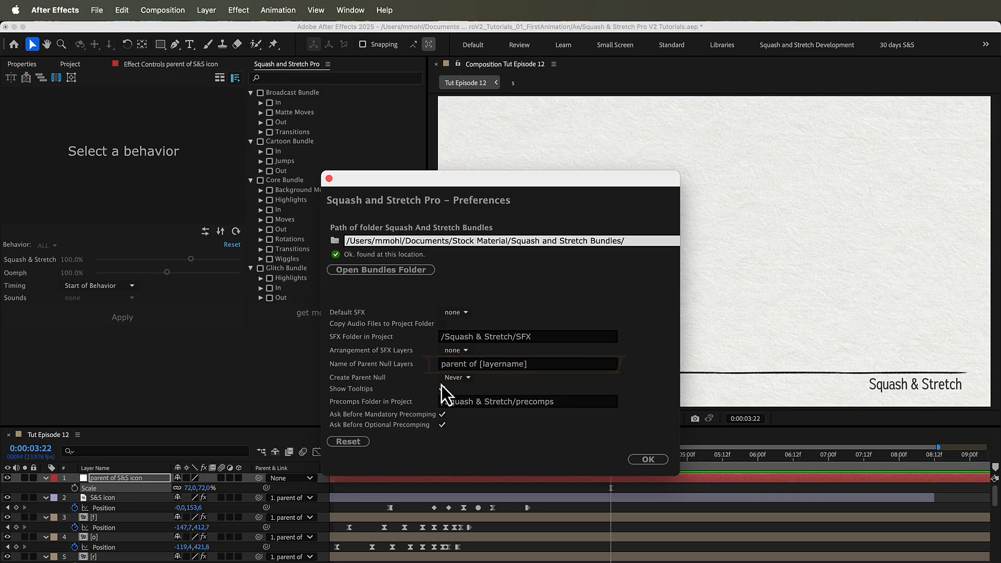
click(457, 378)
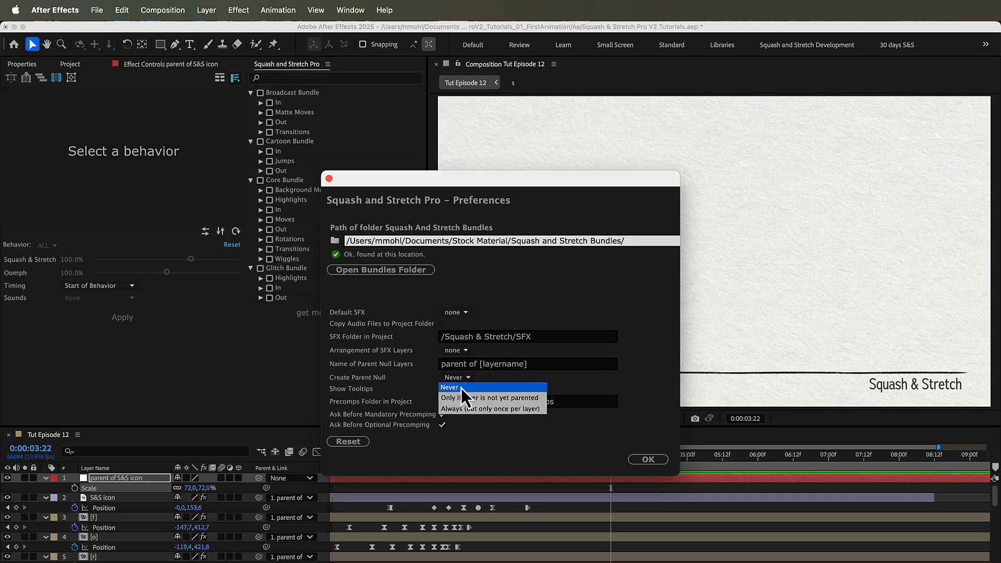